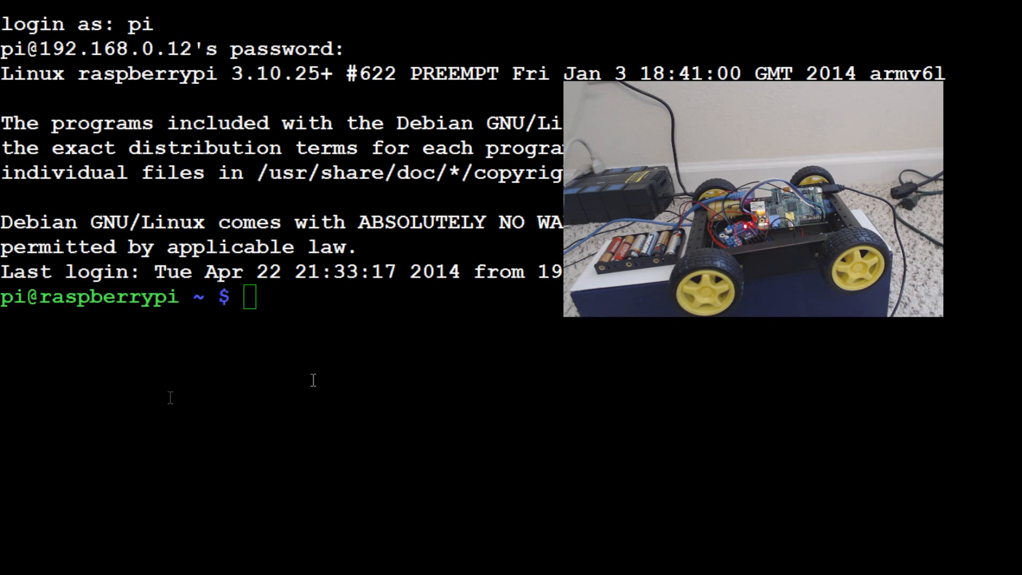
{"action": "mouse_move", "coordinate": [445, 347]}
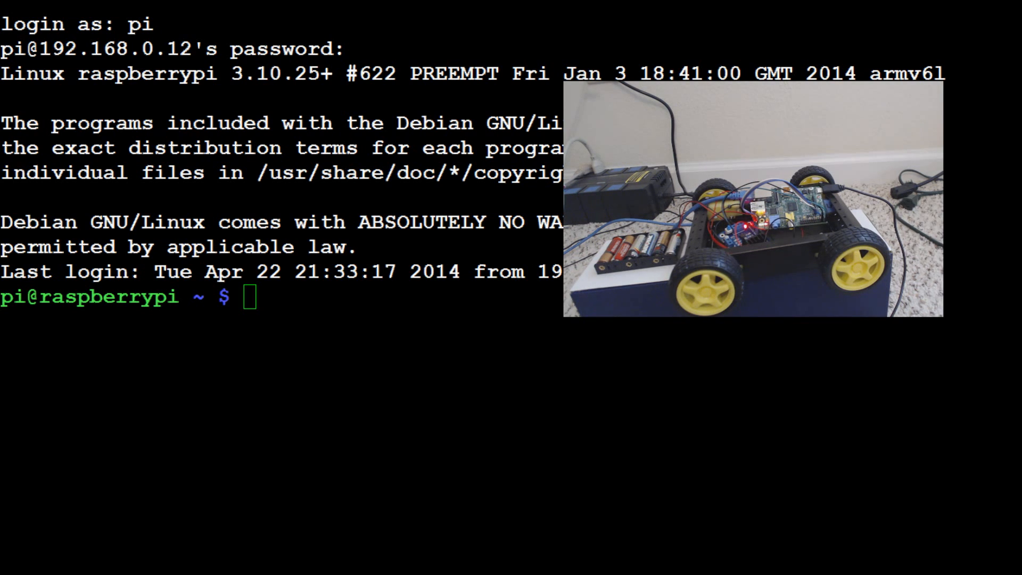
{"action": "mouse_move", "coordinate": [428, 475]}
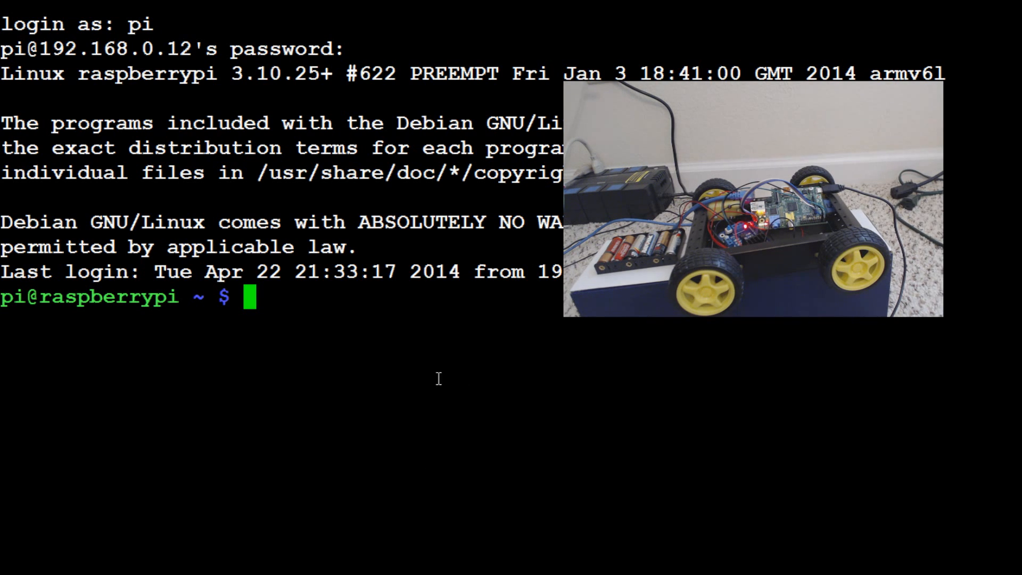
List the home folder, change into robotics and list it to show robot1.py.
{"action": "type", "text": "ls"}
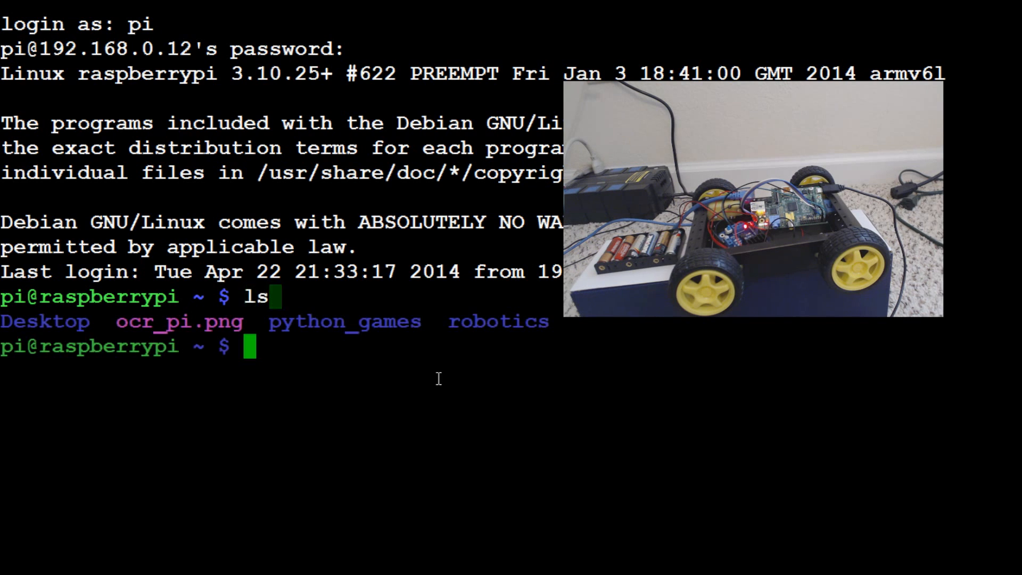
{"action": "type", "text": "cd"}
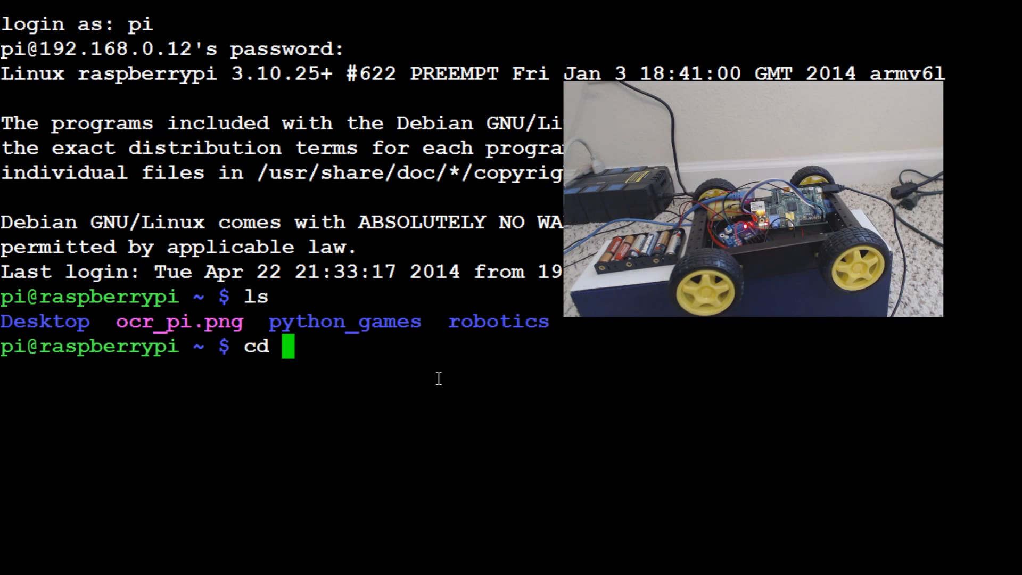
{"action": "type", "text": "robotics"}
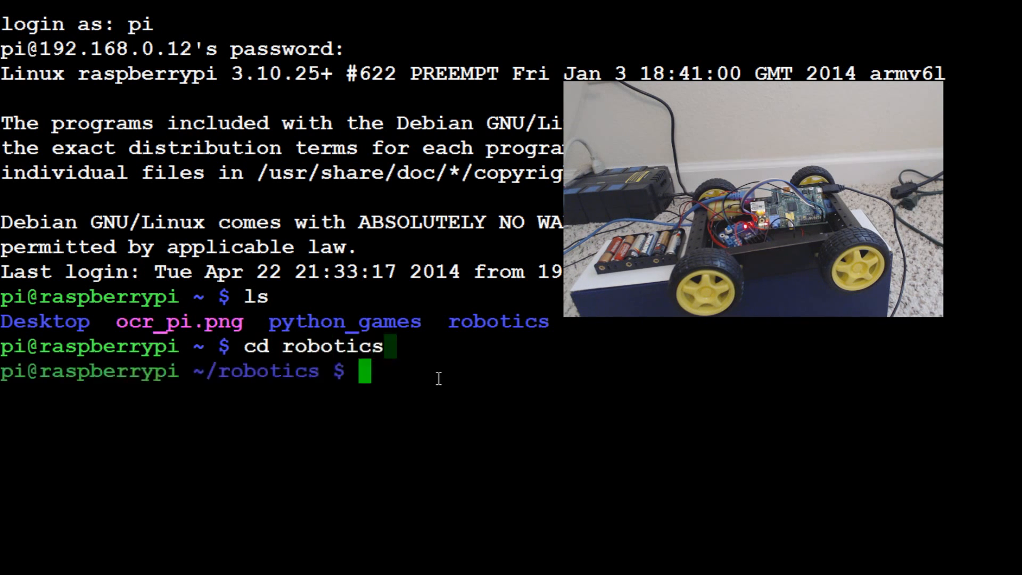
{"action": "type", "text": "ls"}
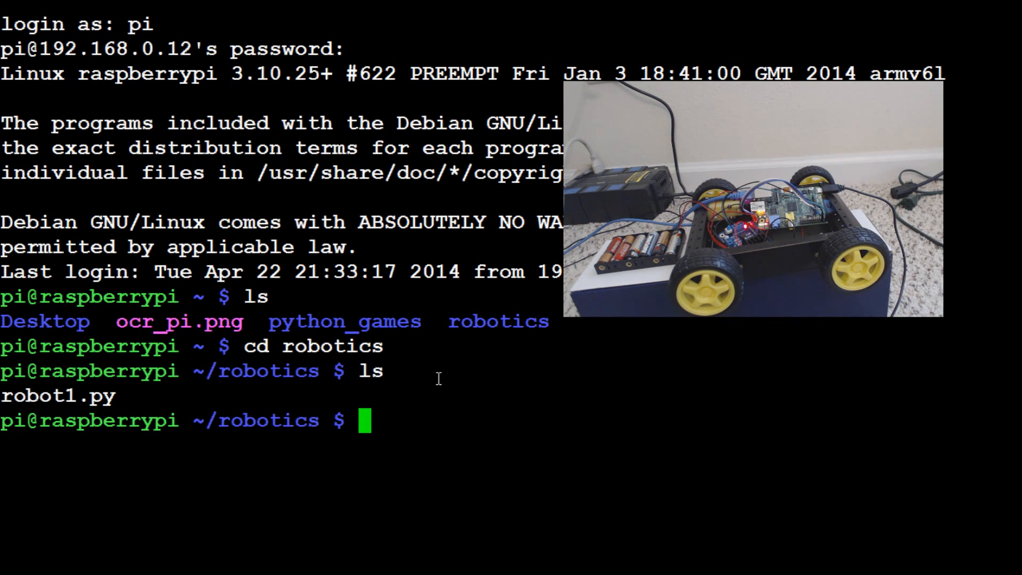
Begin a sudo nano command for the robot file.
{"action": "type", "text": "sudo nano"}
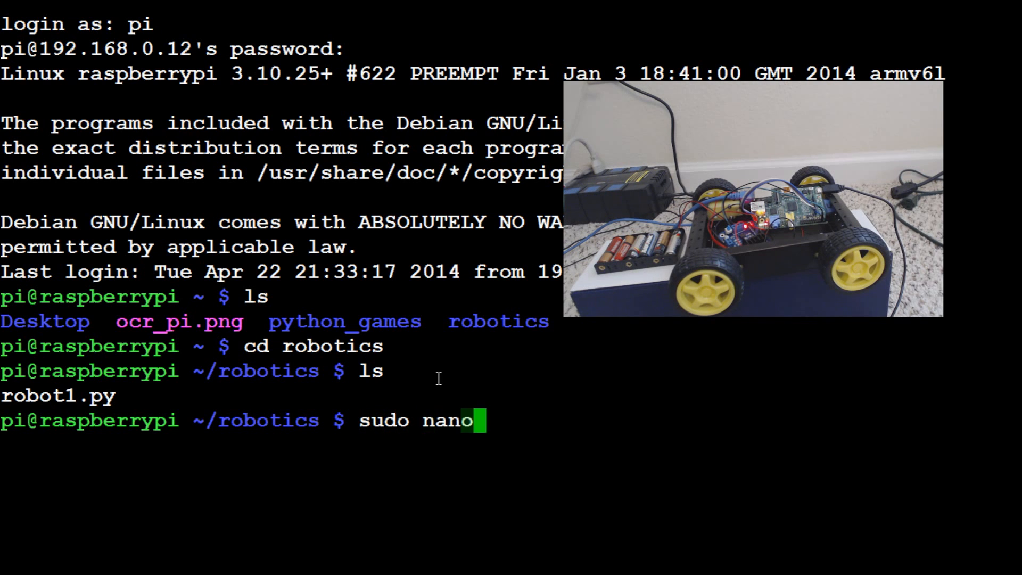
{"action": "type", "text": "robo"}
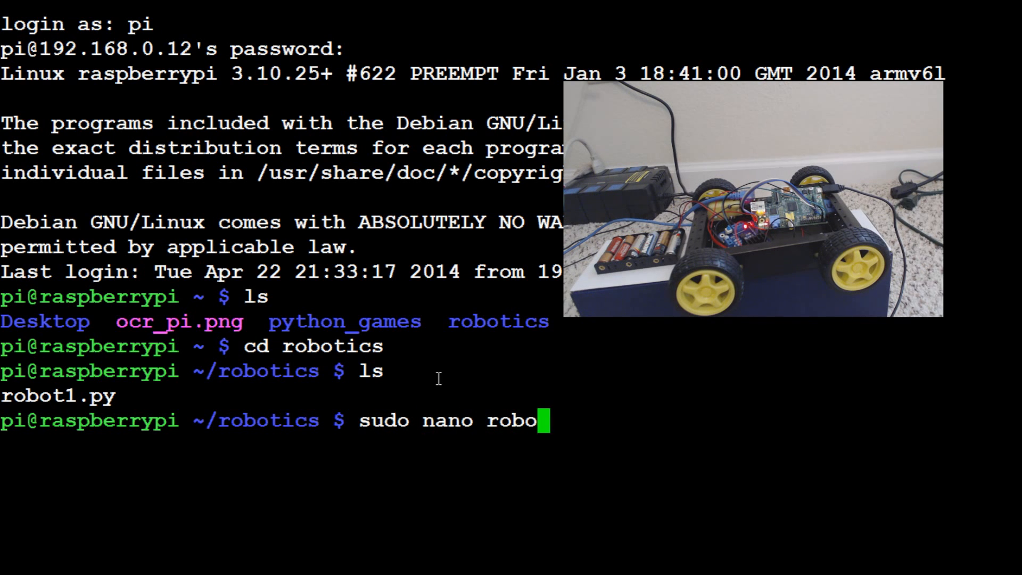
Load robot1.py in nano to review its GPIO setup and output lines.
{"action": "key", "text": "Enter"}
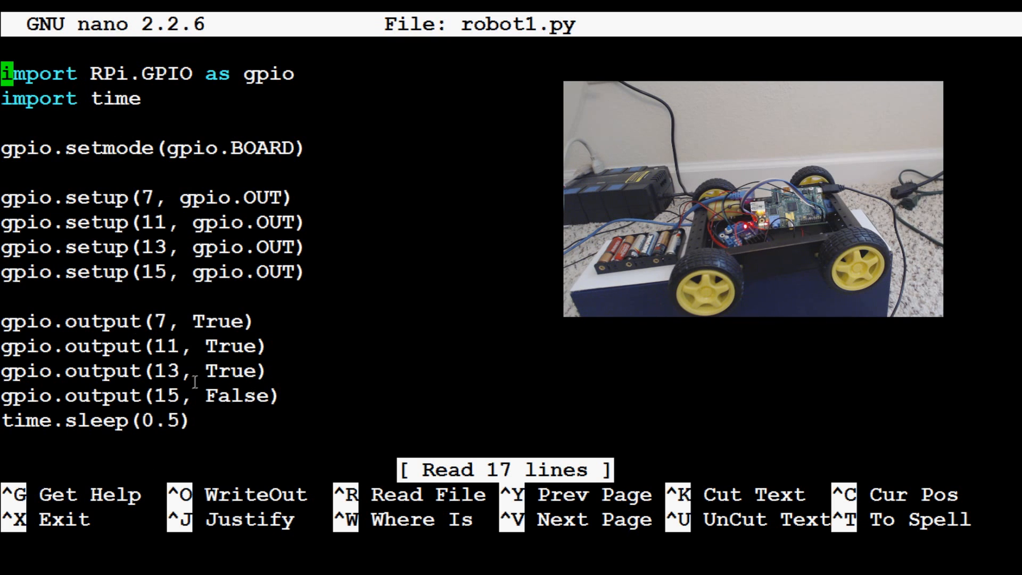
{"action": "mouse_move", "coordinate": [556, 214]}
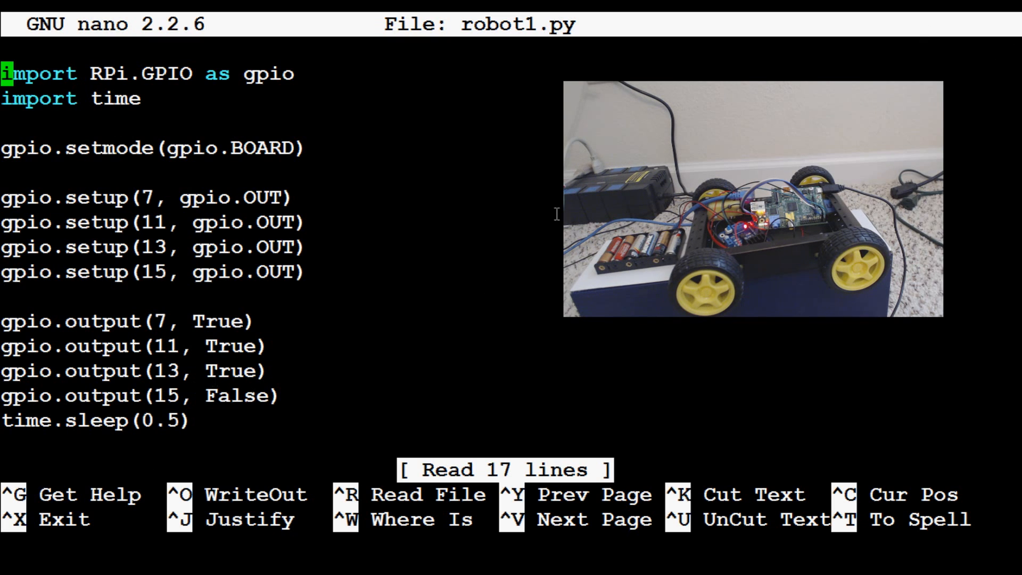
Leave nano and run sudo python robot1.py from the shell.
{"action": "key", "text": "ctrl+x"}
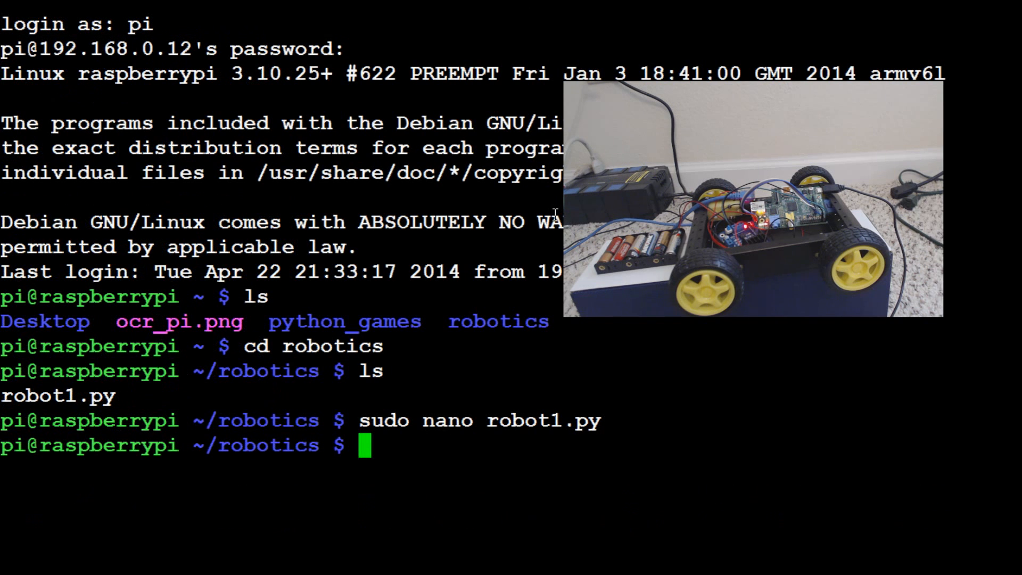
{"action": "type", "text": "sudo python robot"}
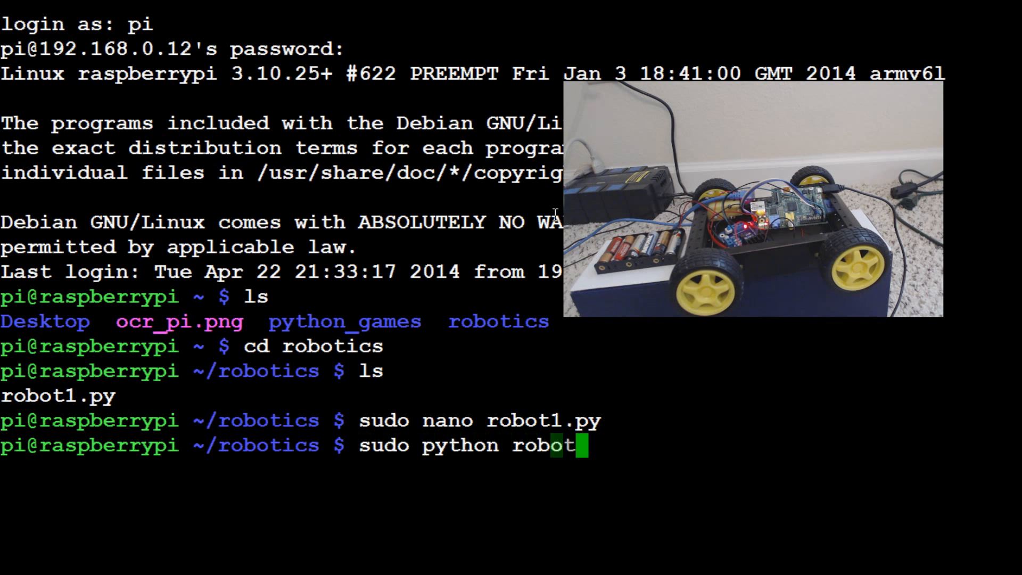
{"action": "type", "text": "1.py"}
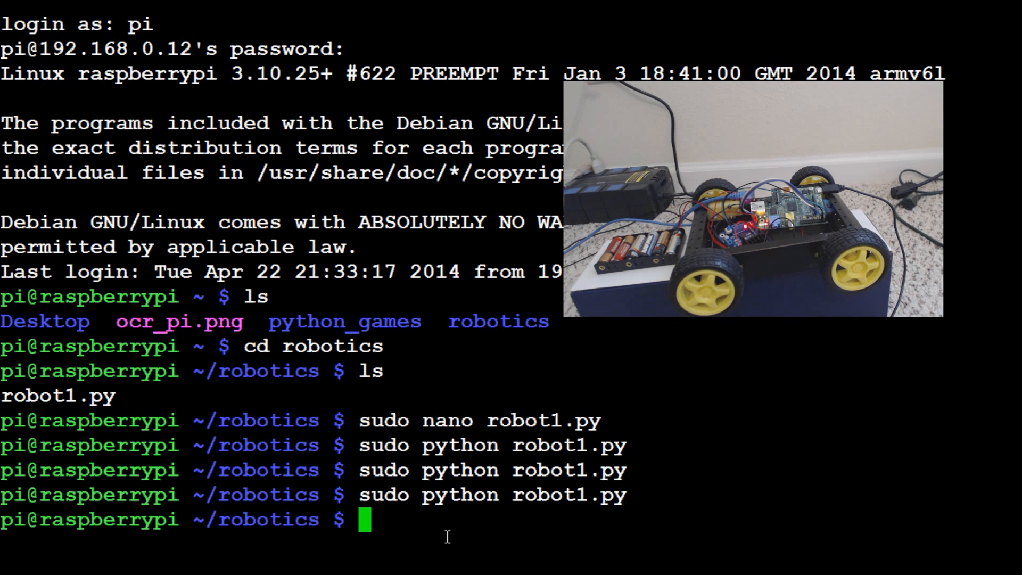
Start a new robot2.py with sudo nano.
{"action": "type", "text": "sudo"}
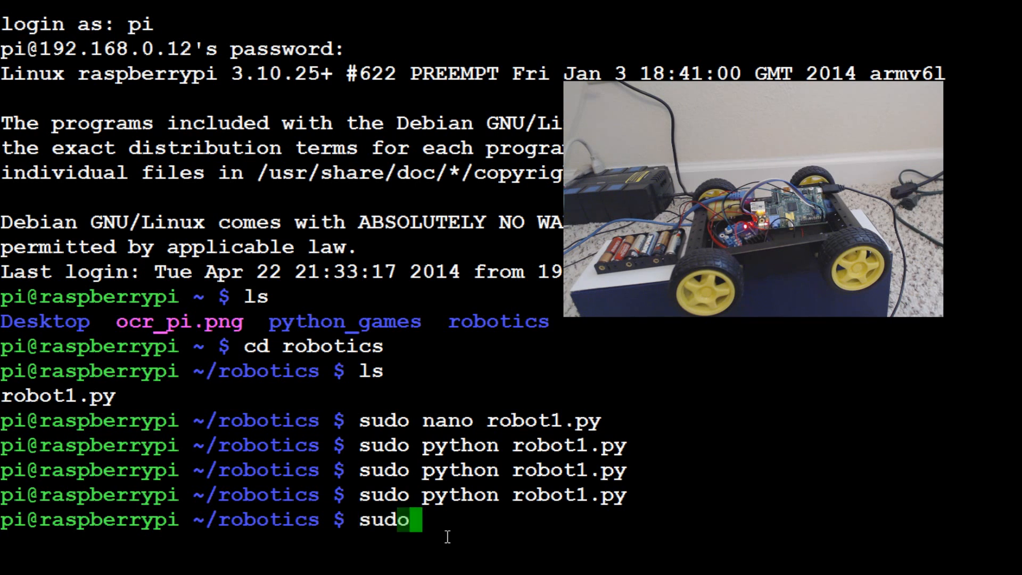
{"action": "type", "text": "nano"}
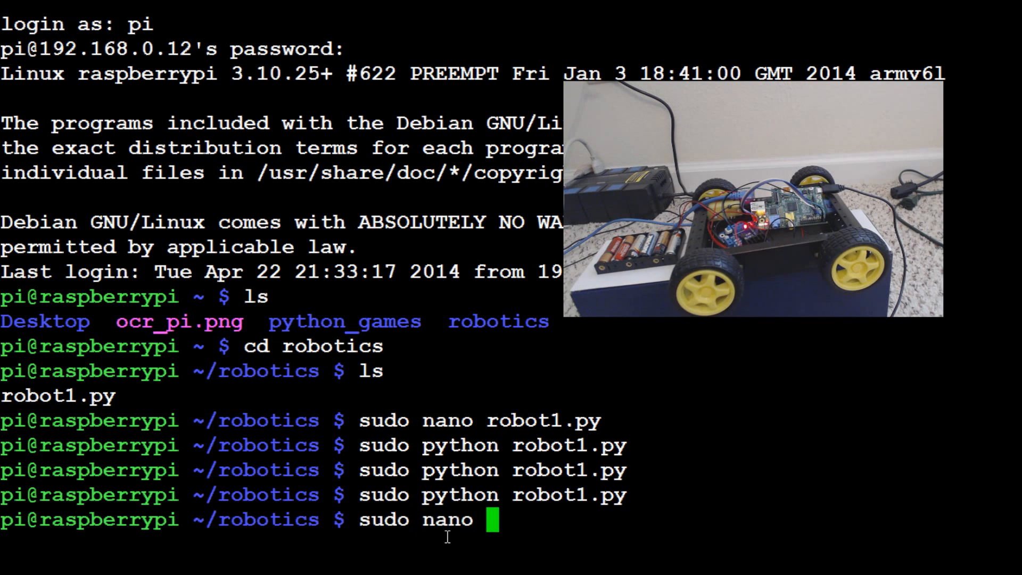
{"action": "type", "text": "robot2."}
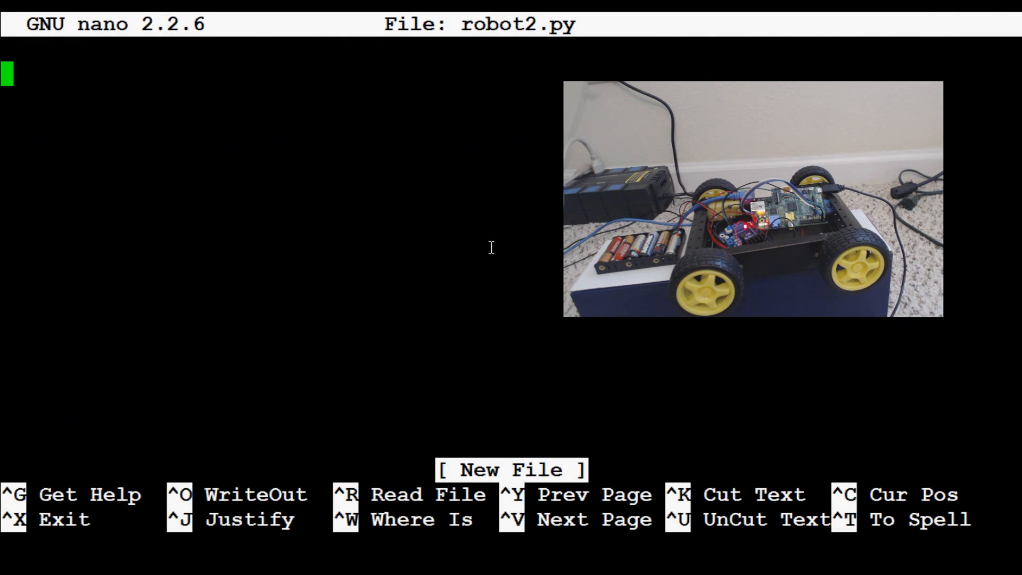
Write import RPi.GPIO as gpio and import time, then a blank line.
{"action": "type", "text": "import RP"}
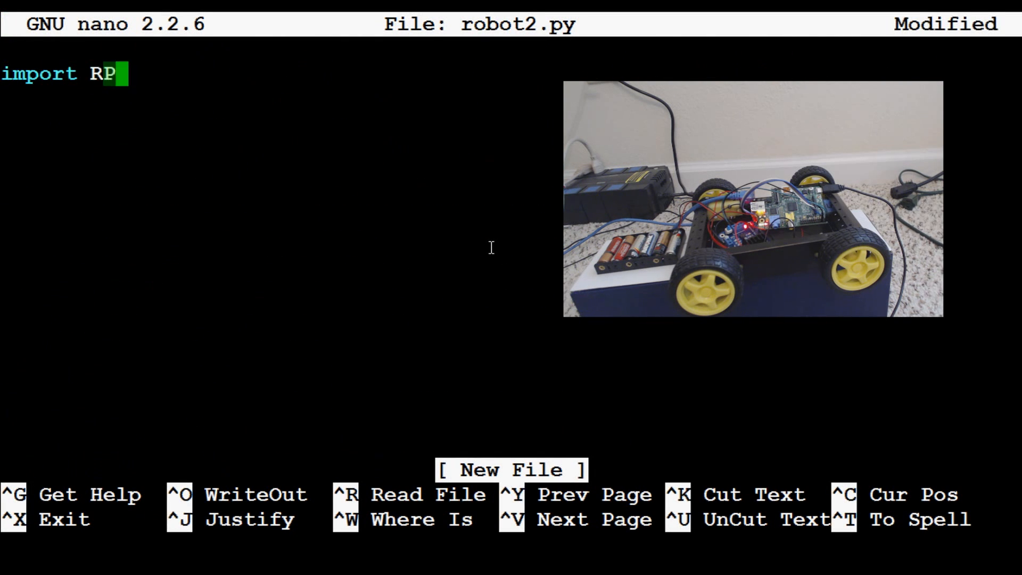
{"action": "type", "text": "i.GP"}
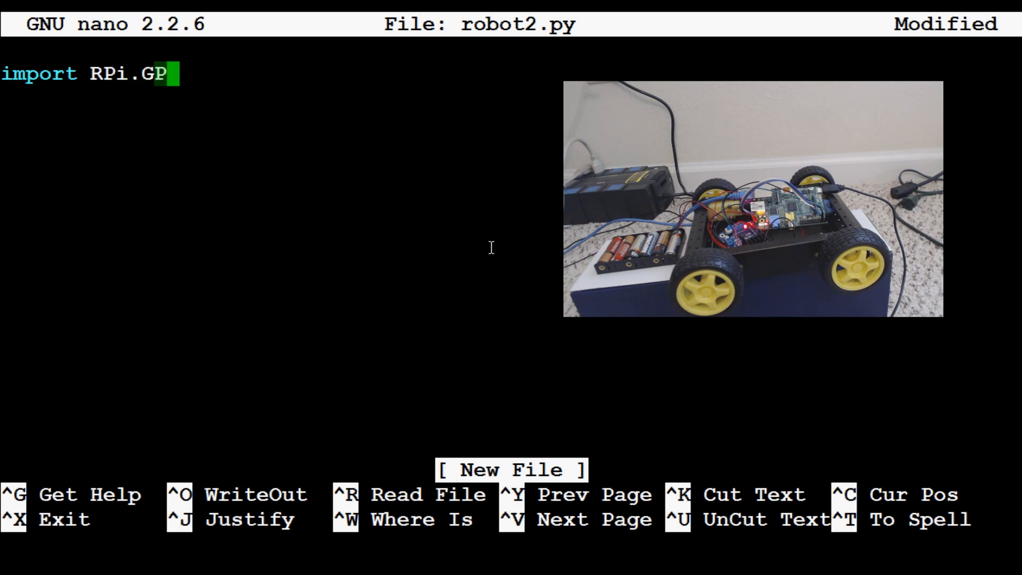
{"action": "type", "text": "IO as"}
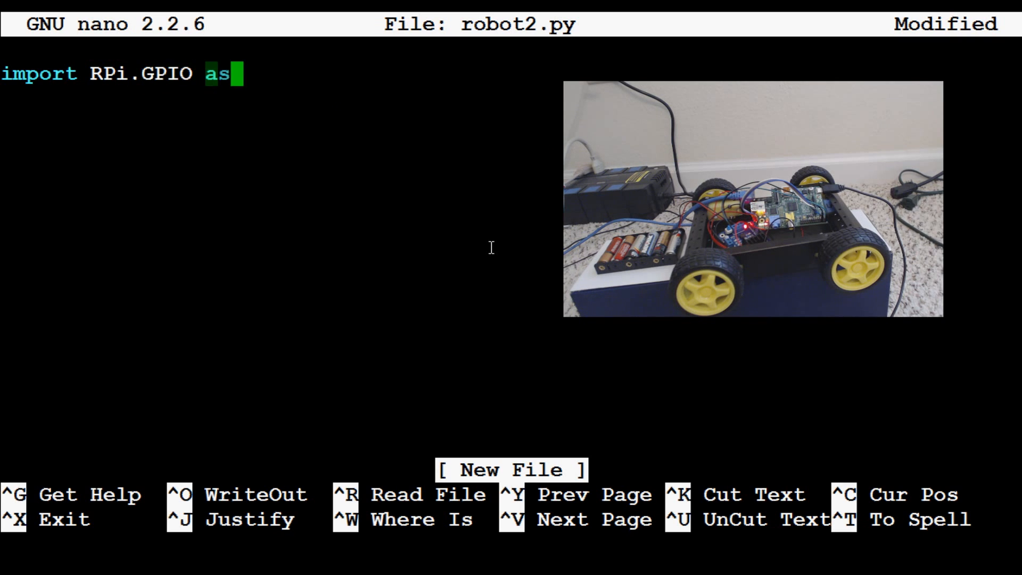
{"action": "type", "text": "gpio"}
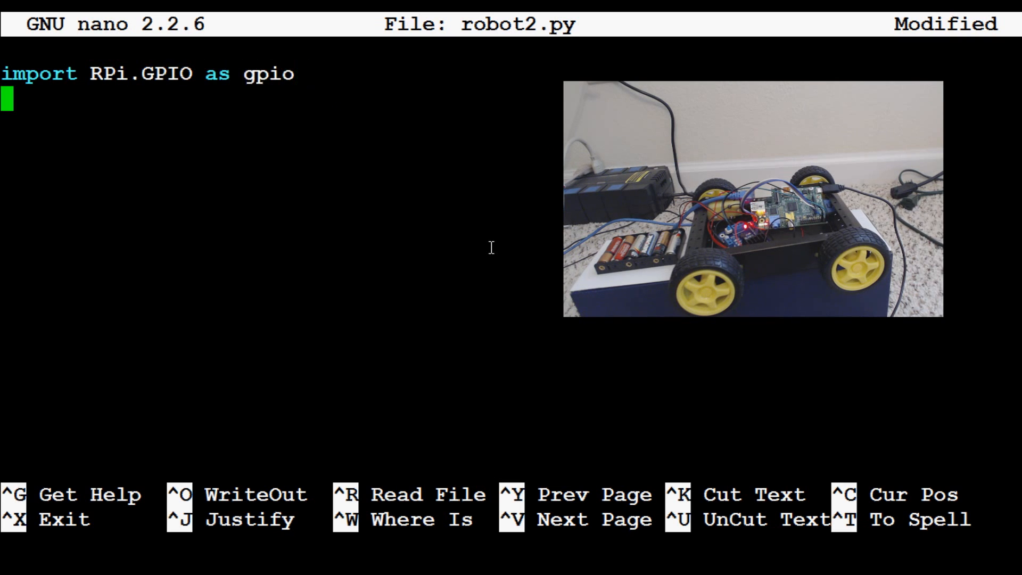
{"action": "type", "text": "import time"}
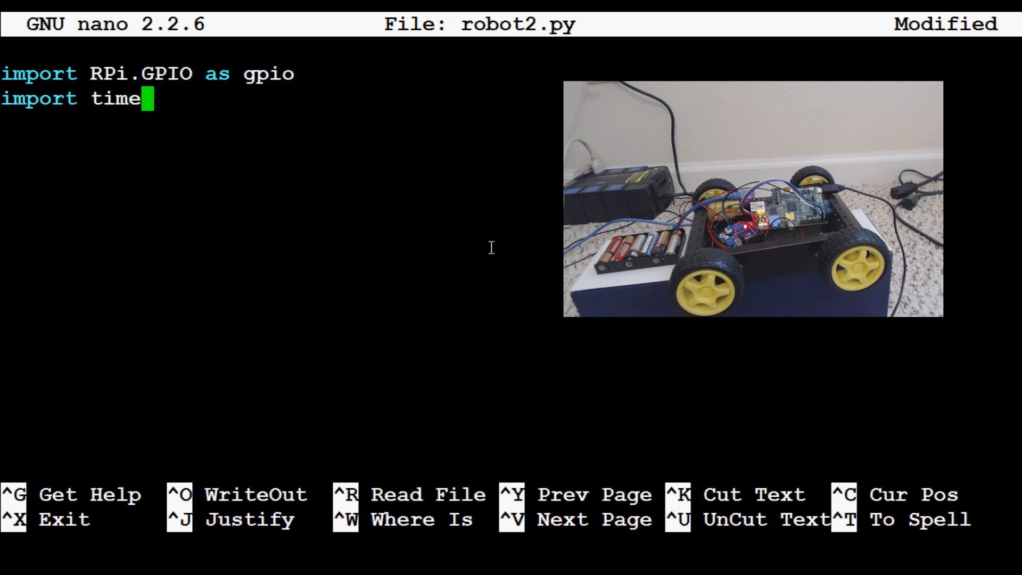
{"action": "key", "text": "Enter"}
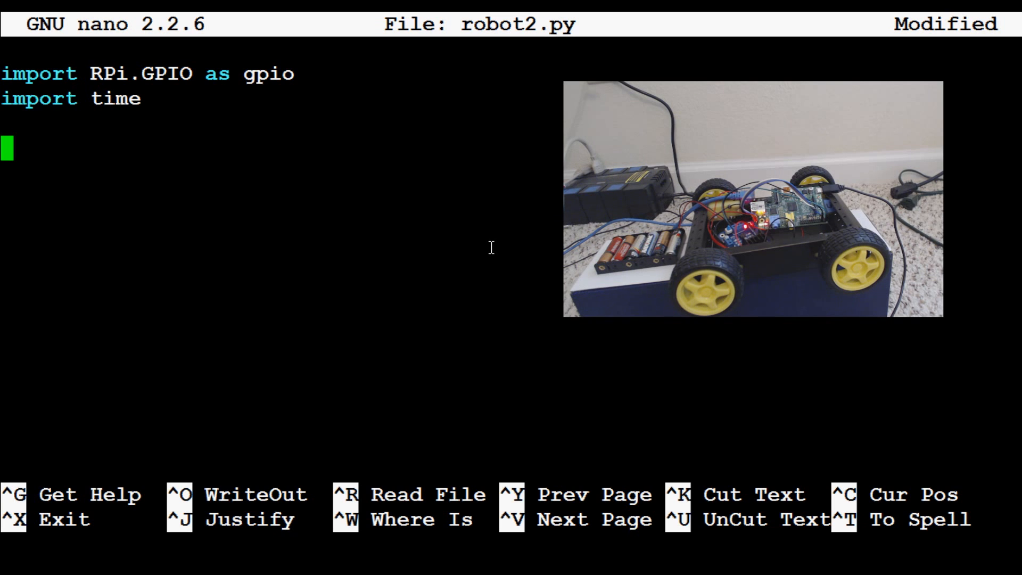
Define init() and set gpio.setmode(gpio.BOARD).
{"action": "type", "text": "init"}
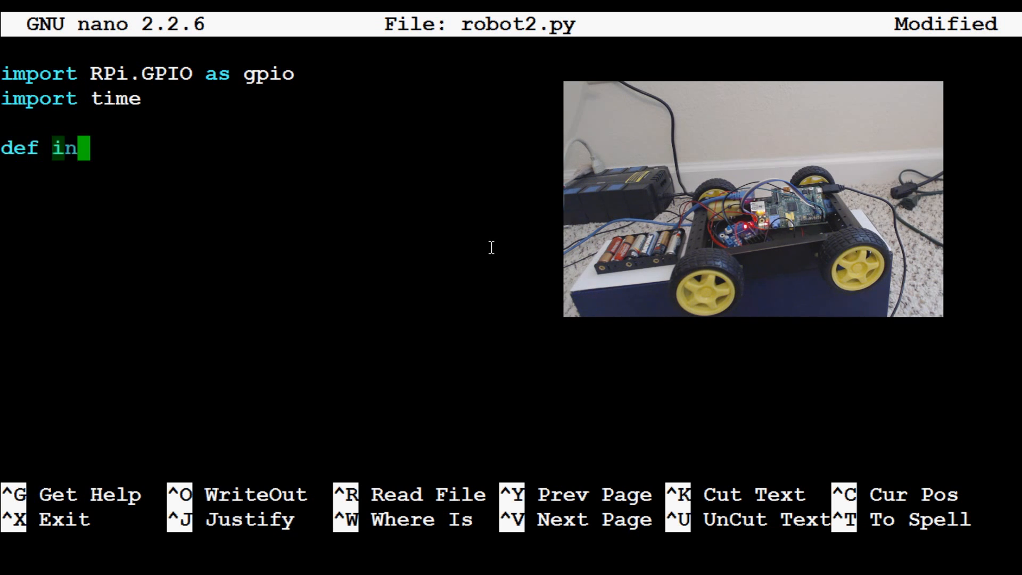
{"action": "type", "text": "it():"}
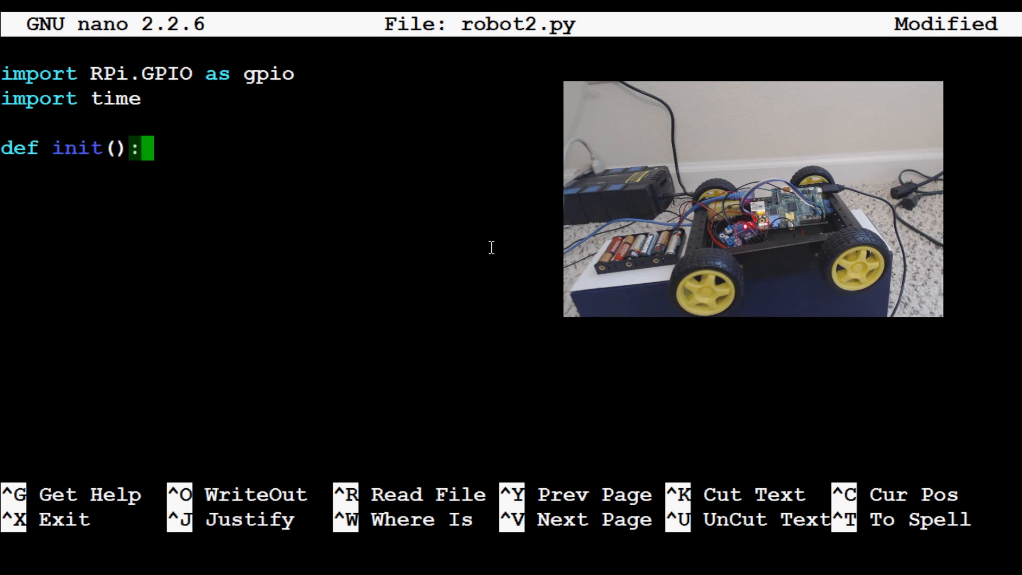
{"action": "key", "text": "enter"}
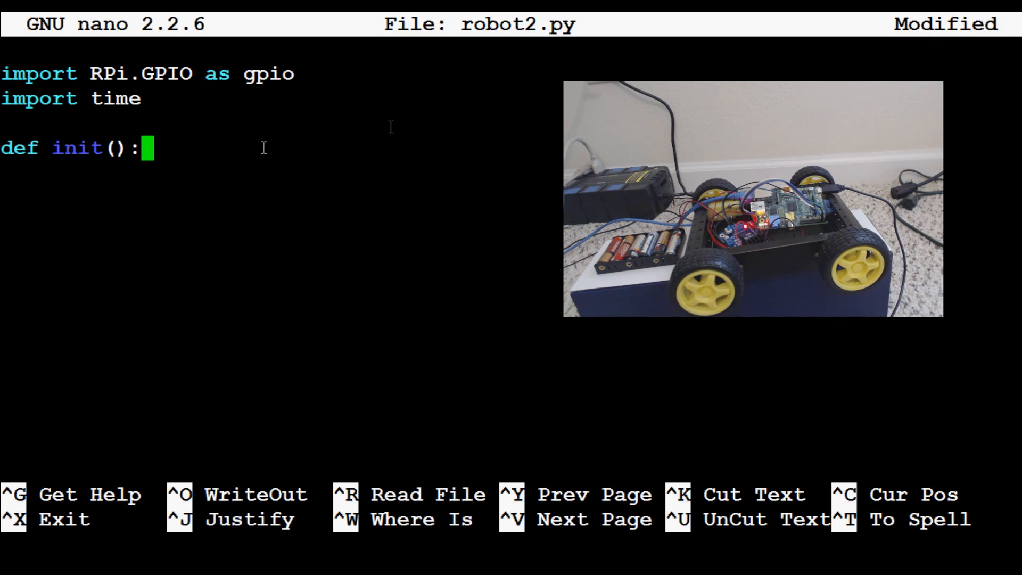
{"action": "key", "text": "Enter"}
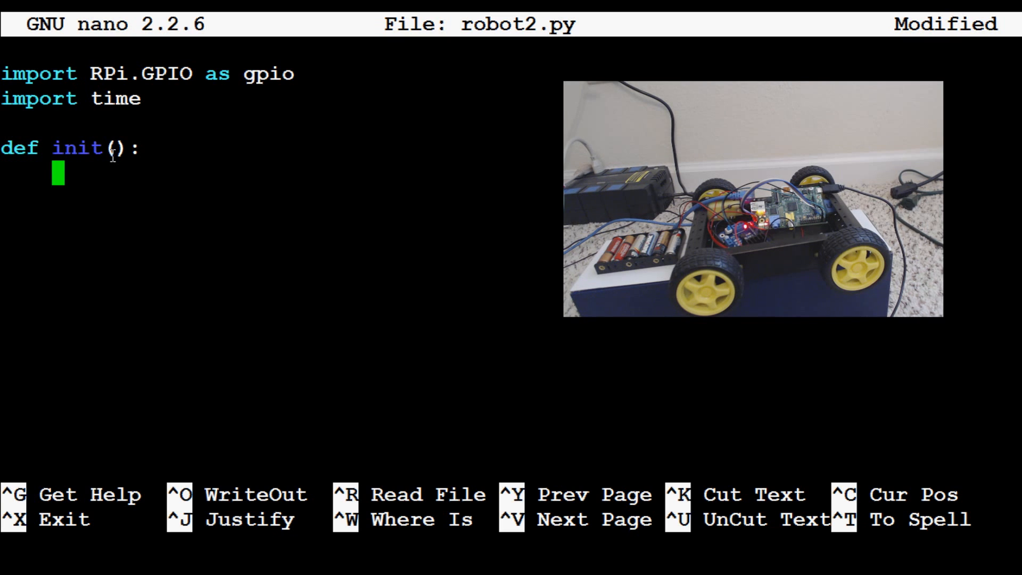
{"action": "type", "text": "g"}
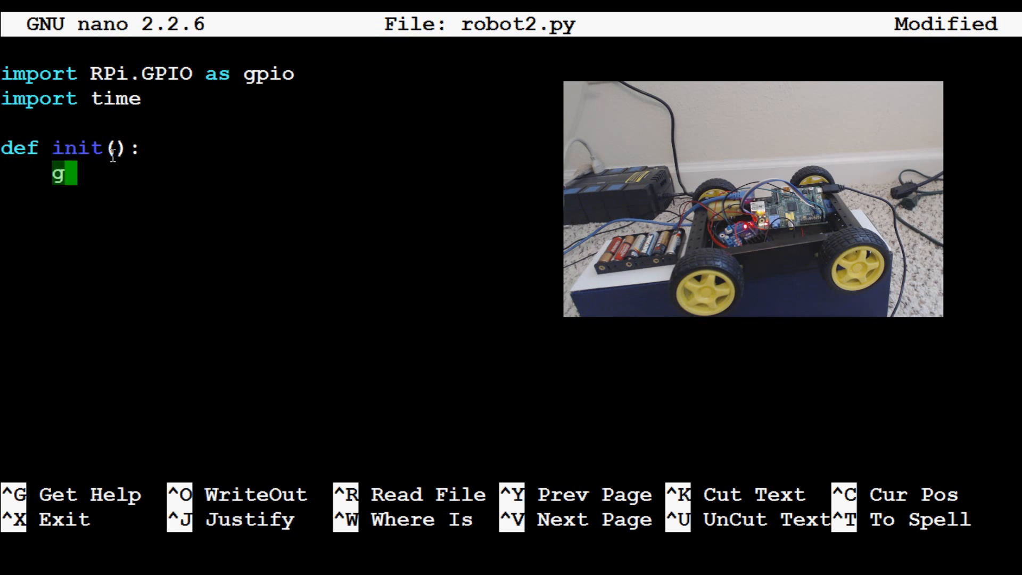
{"action": "type", "text": "pio.se"}
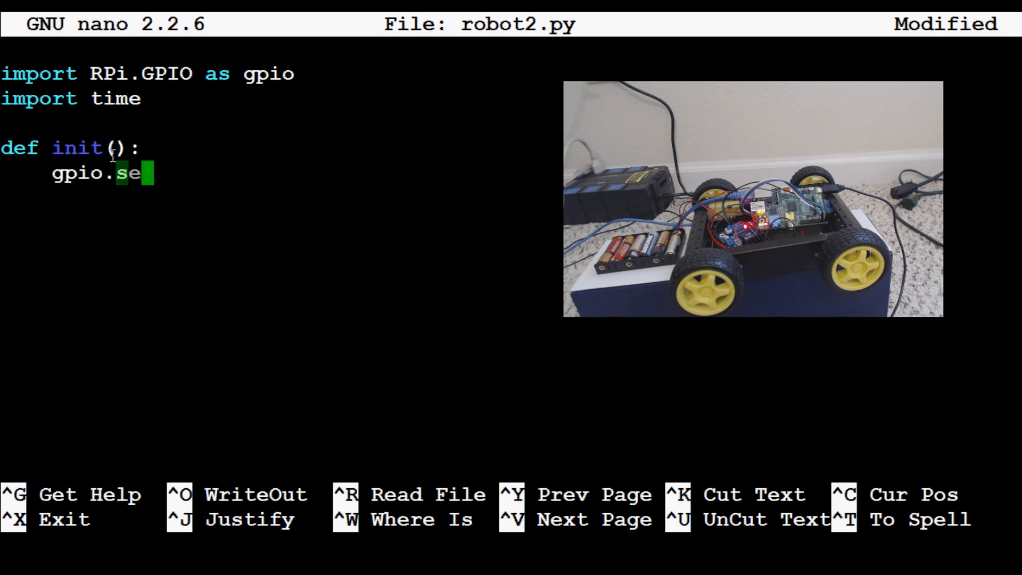
{"action": "type", "text": "tmode()"}
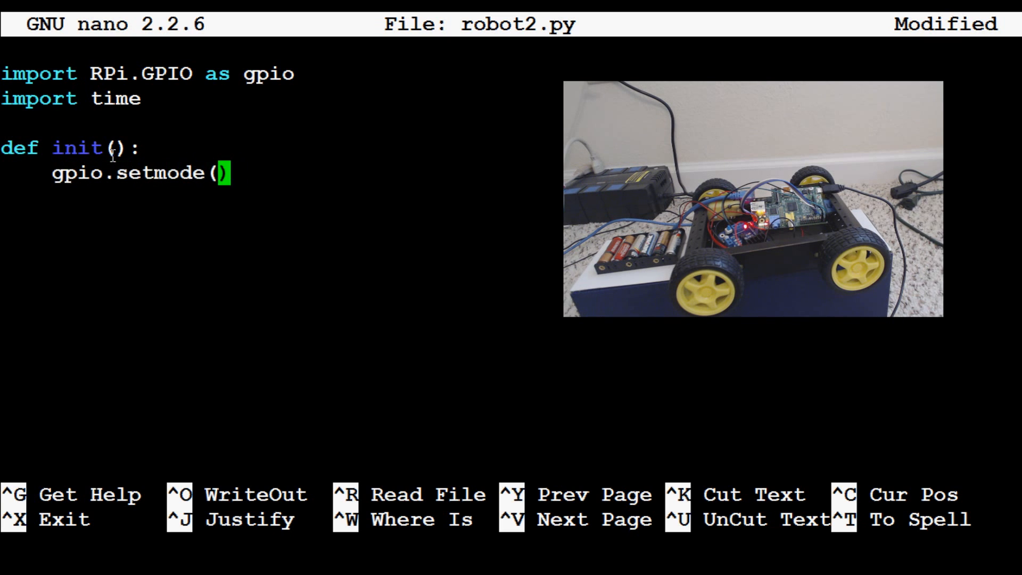
{"action": "type", "text": "gpio"}
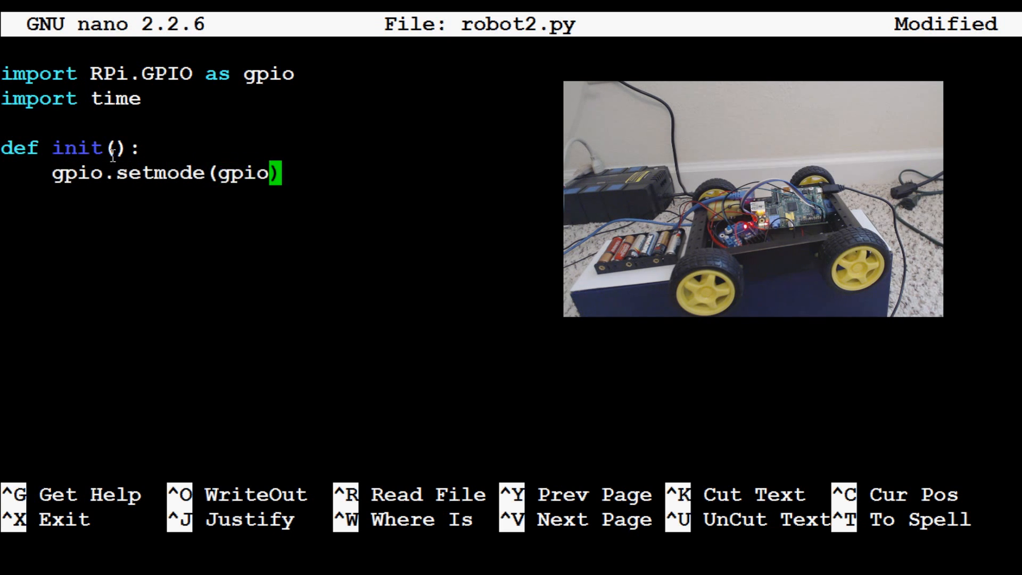
{"action": "type", "text": ".BOARD"}
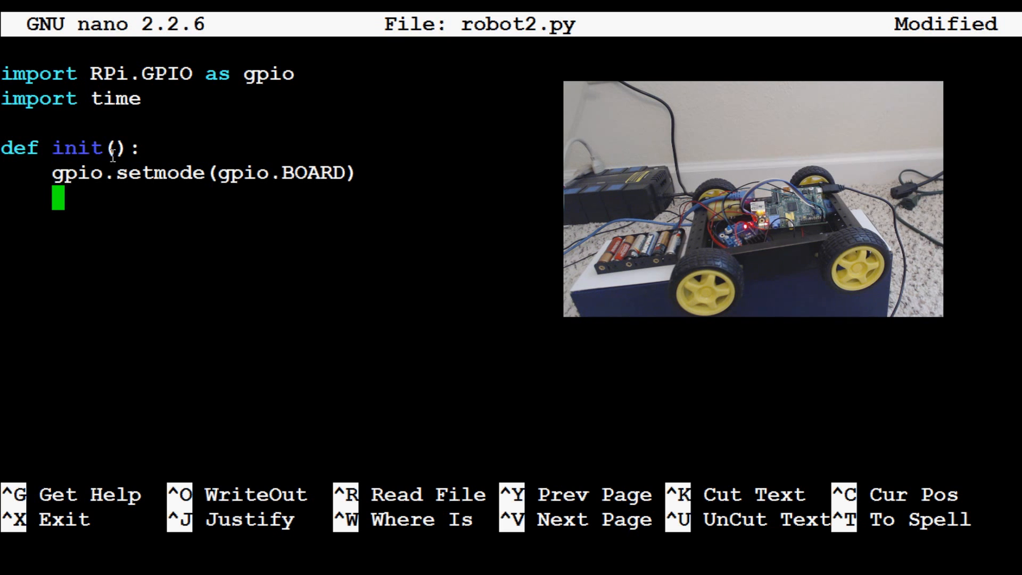
Add gpio.setup lines configuring pins 7, 11, 13 and 15 as gpio.OUT.
{"action": "type", "text": "gpio.setup("}
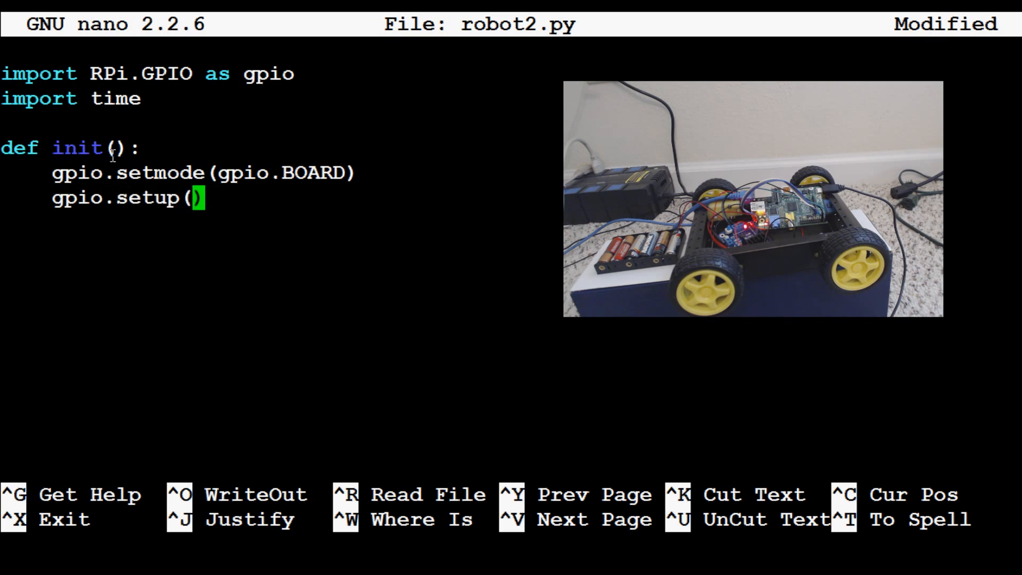
{"action": "type", "text": "7, gpio.o"}
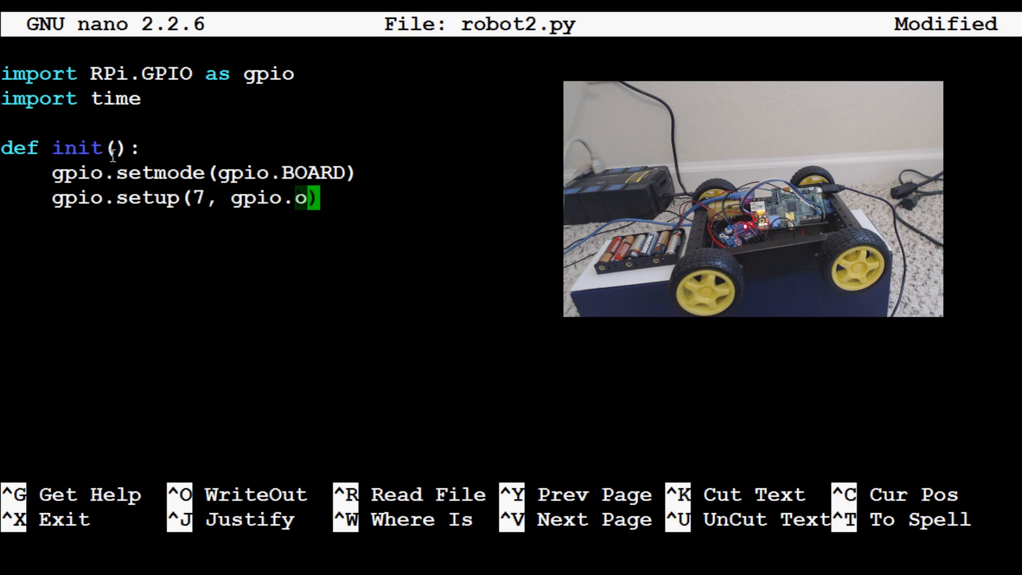
{"action": "key", "text": "Backspace"}
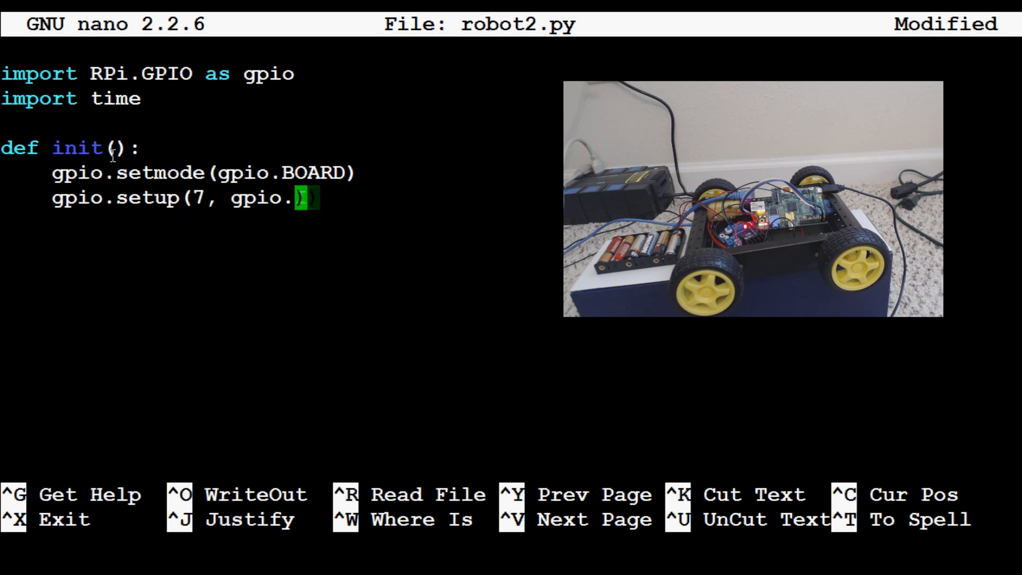
{"action": "type", "text": "OUT"}
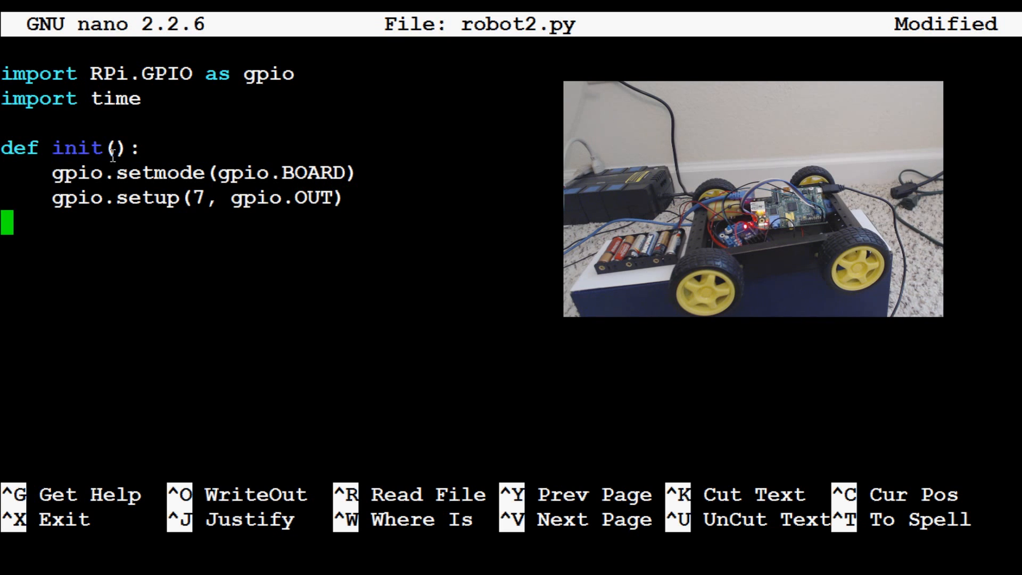
{"action": "type", "text": "gpio."}
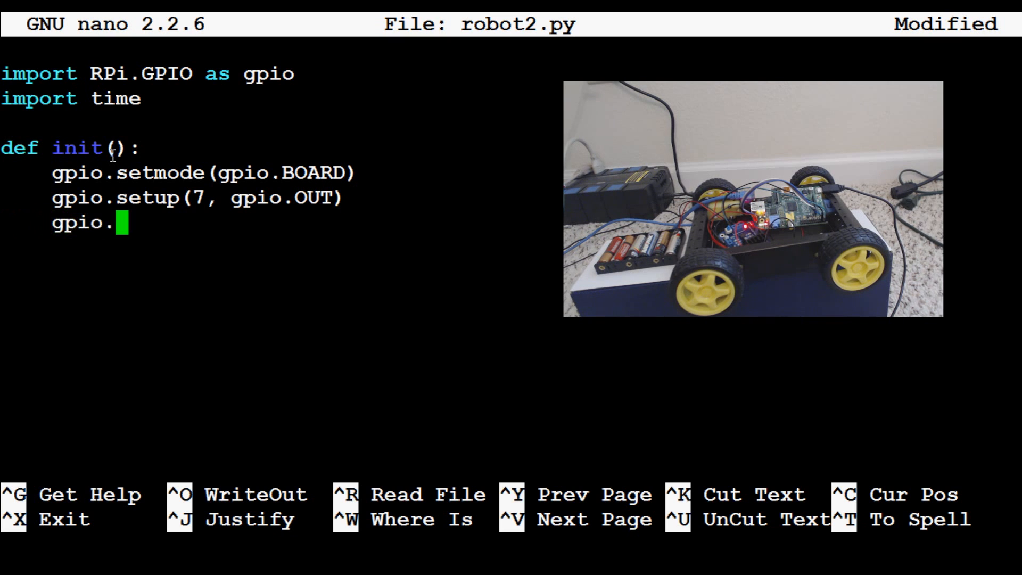
{"action": "type", "text": "setup()"}
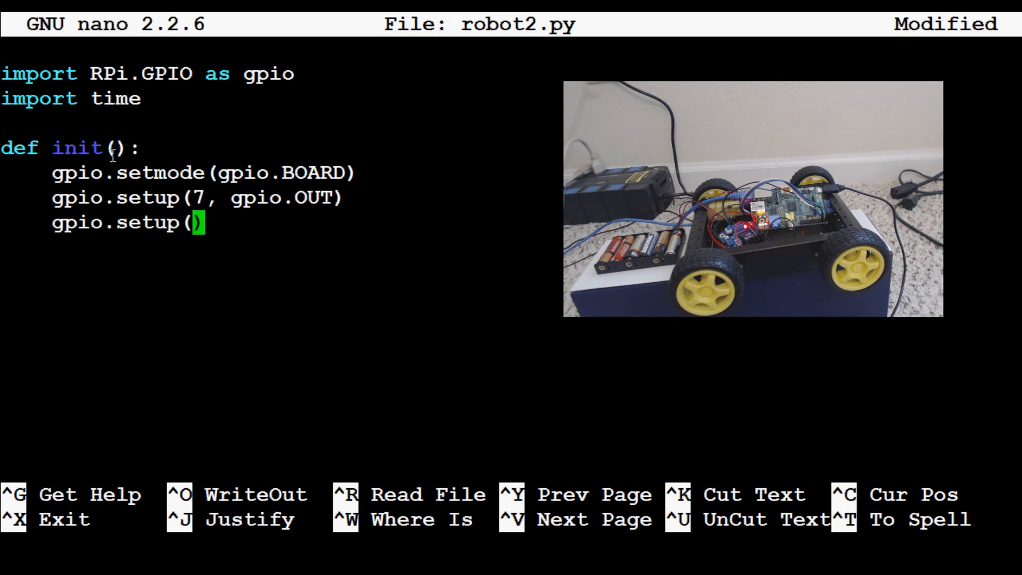
{"action": "type", "text": "11, gpio."}
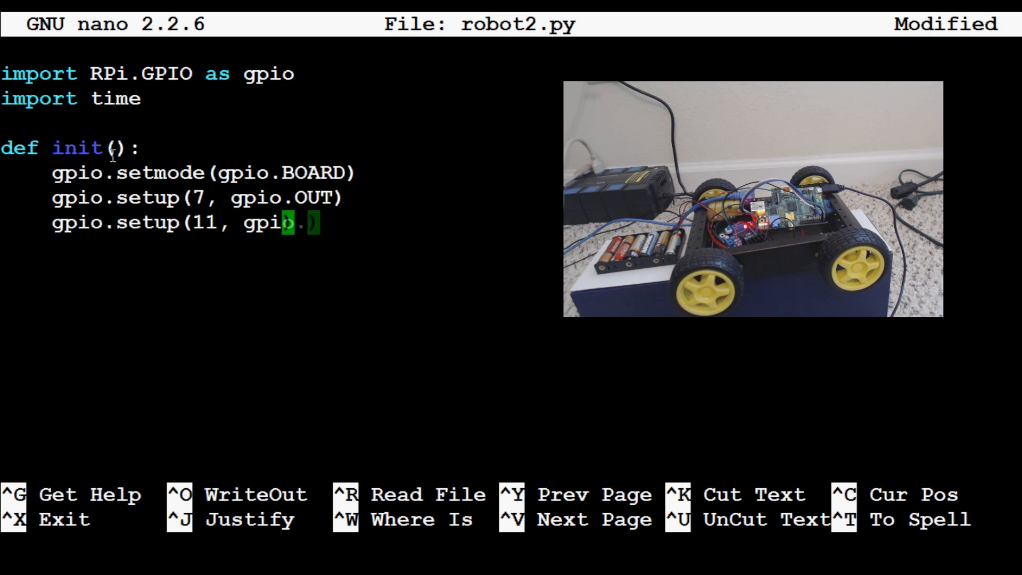
{"action": "type", "text": "OUT"}
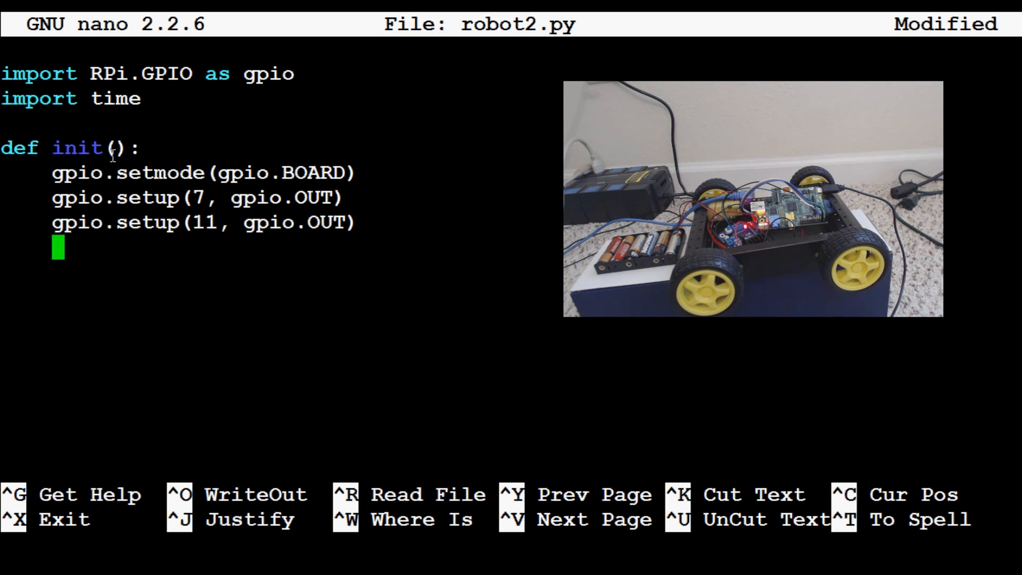
{"action": "type", "text": "gpio.setup()"}
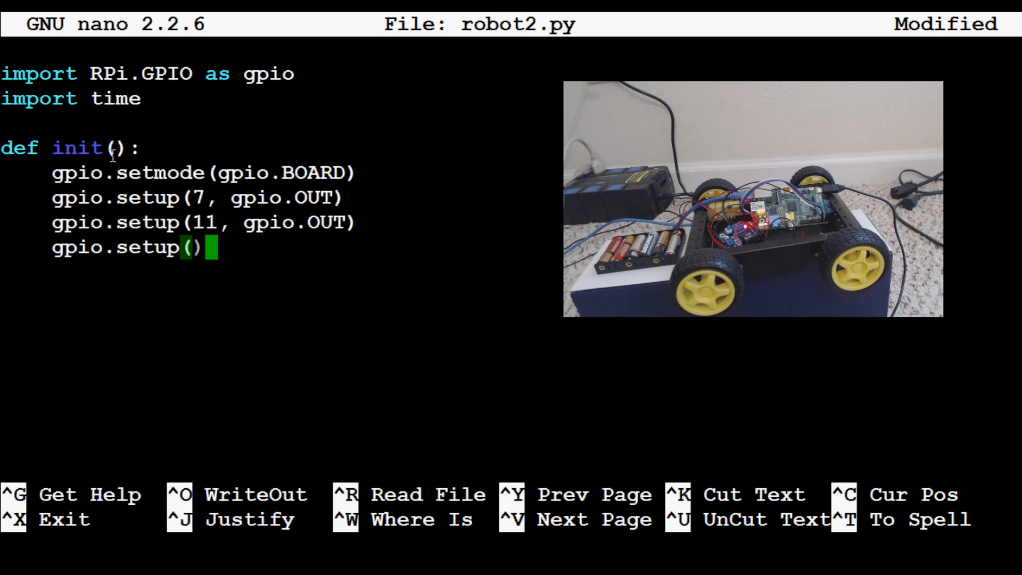
{"action": "type", "text": "13,"}
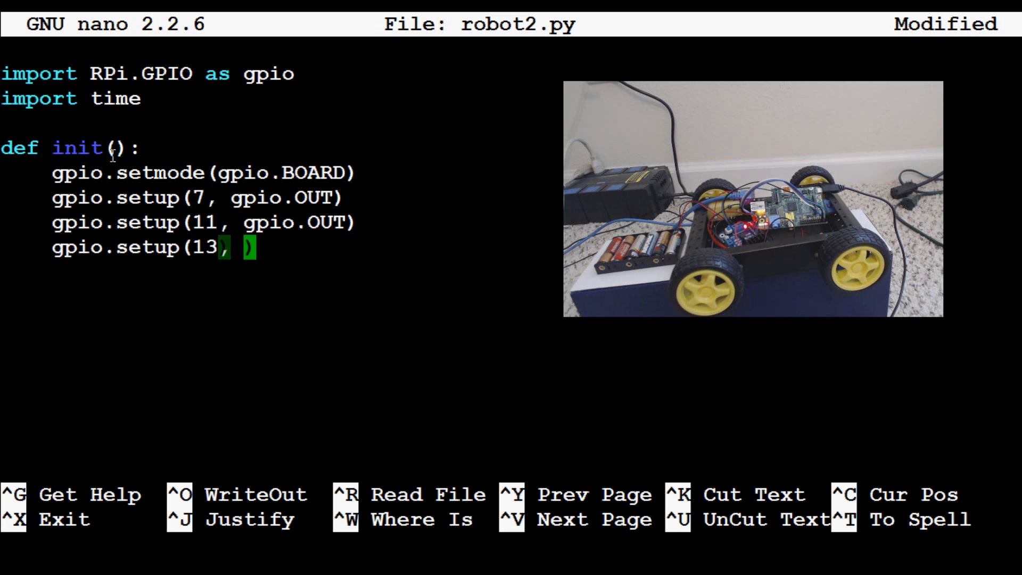
{"action": "type", "text": "gpio.OUT"}
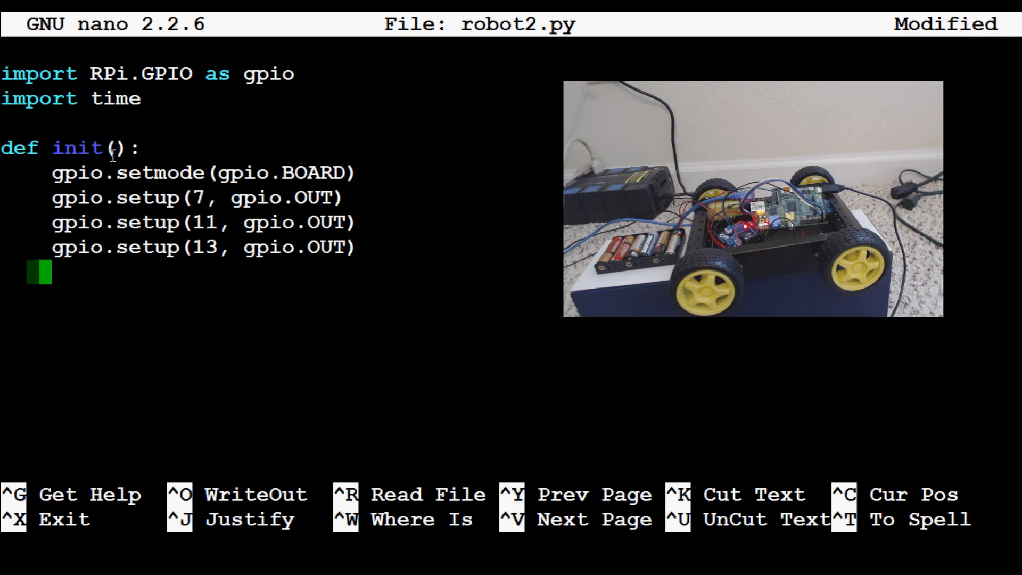
{"action": "type", "text": "gpio.et"}
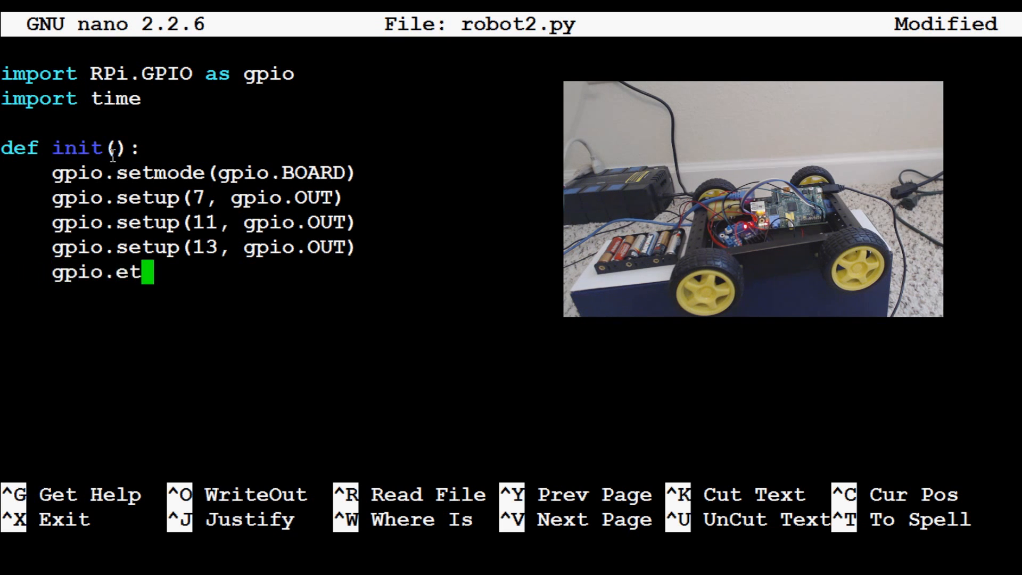
{"action": "type", "text": "setup(15)"}
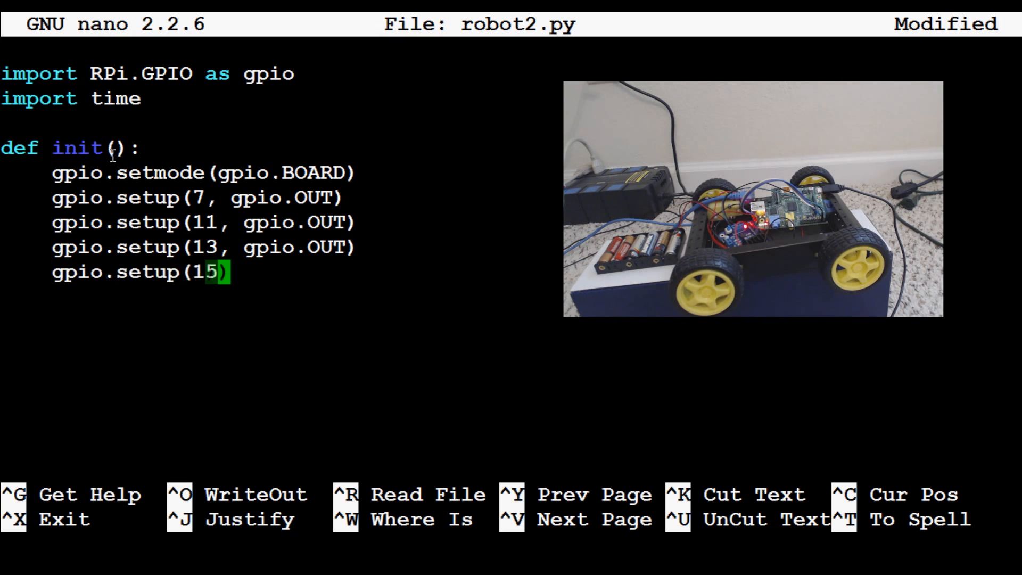
{"action": "type", "text": ", gpio.o"}
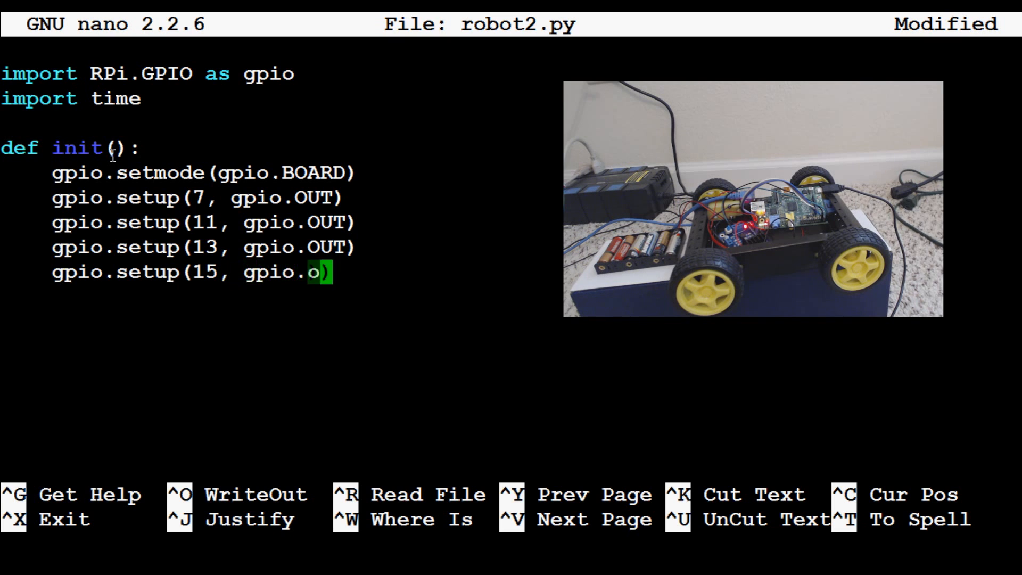
{"action": "type", "text": "UT"}
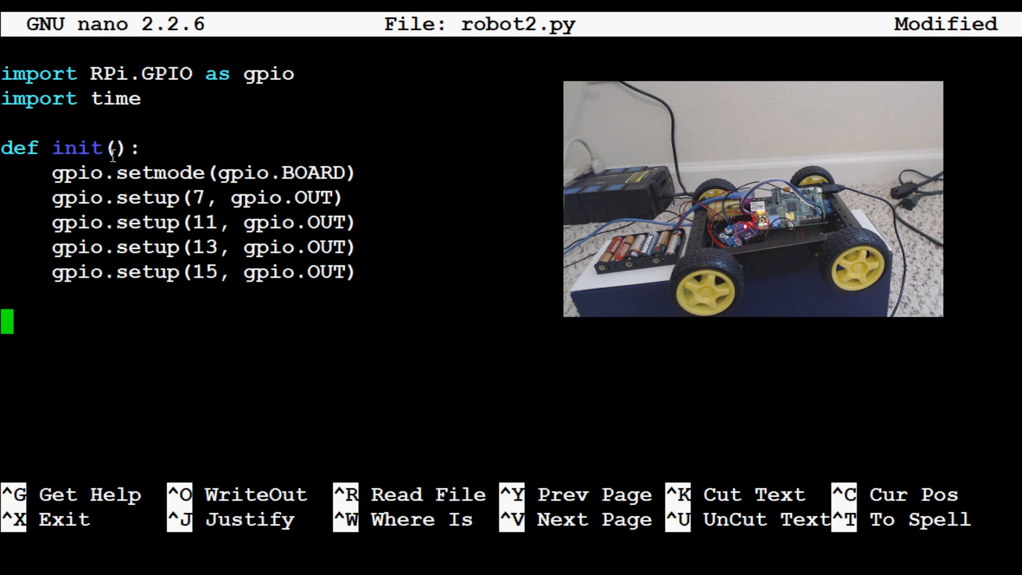
Define forward() and have it call init() first.
{"action": "type", "text": "def"}
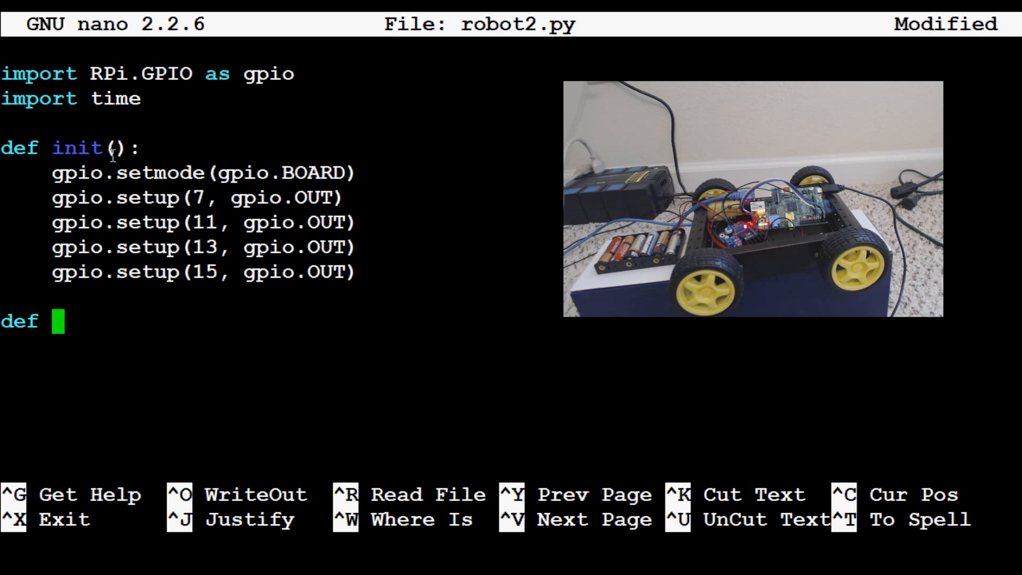
{"action": "type", "text": "forward"}
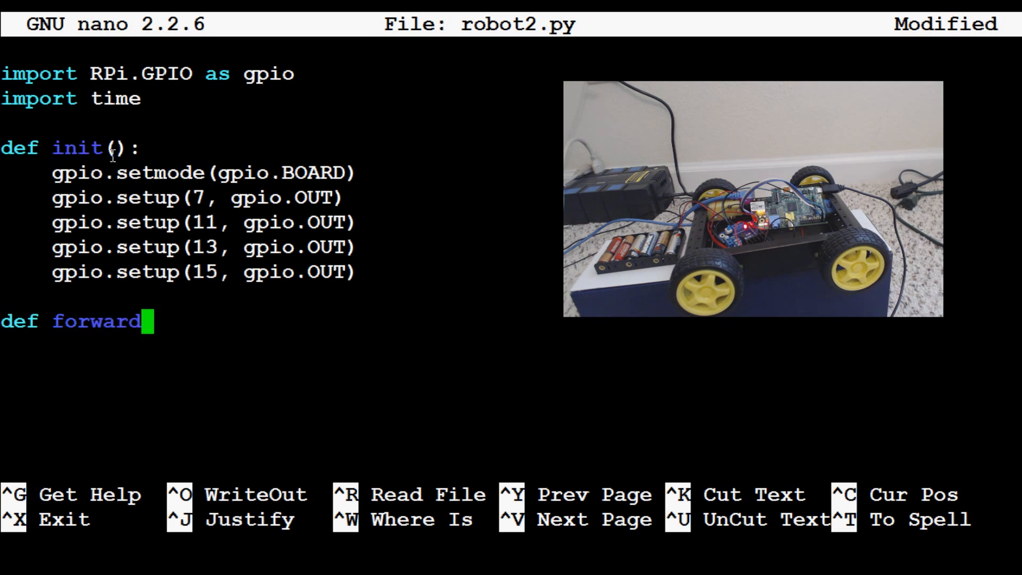
{"action": "type", "text": "():"}
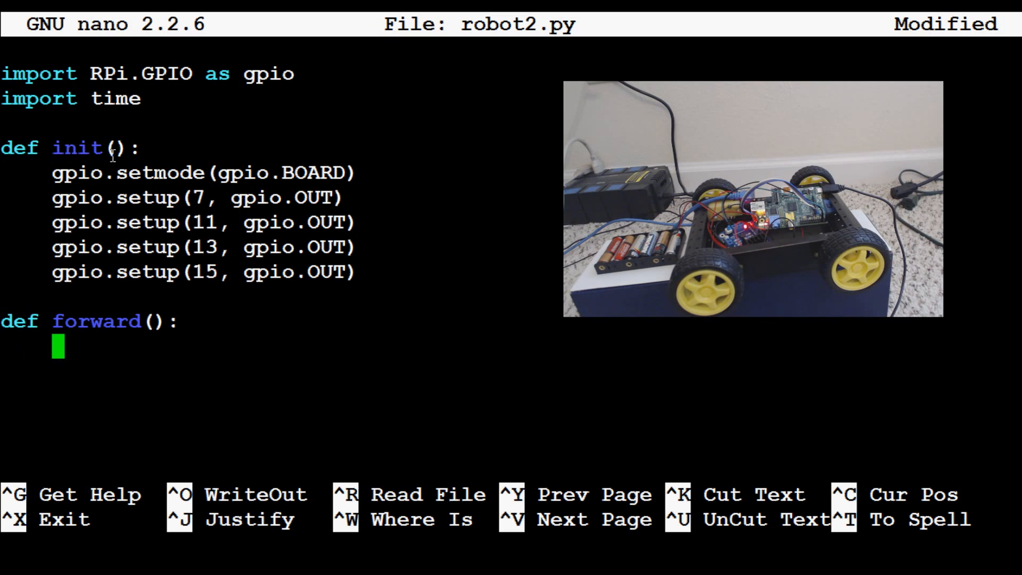
{"action": "type", "text": "init()"}
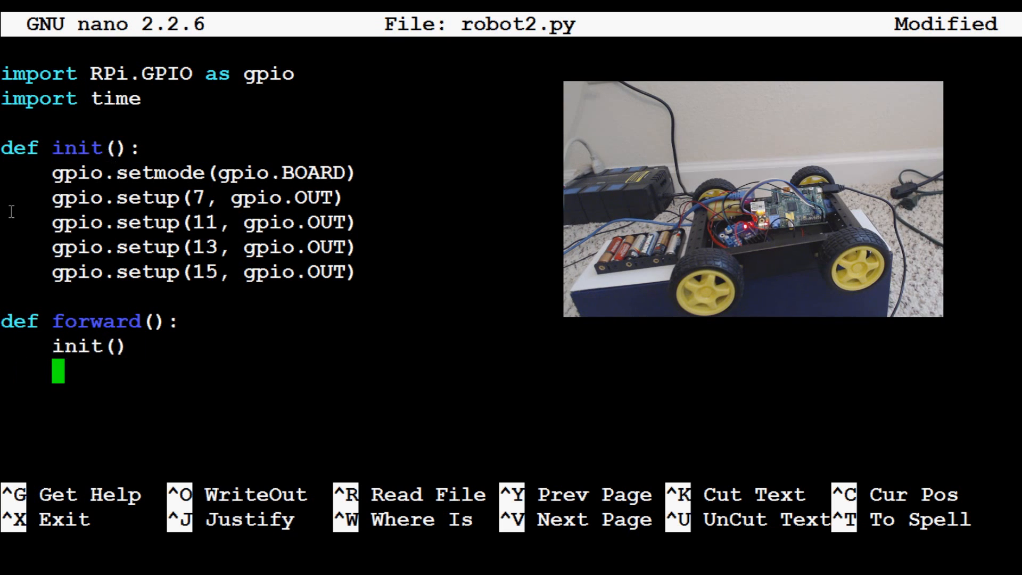
{"action": "mouse_move", "coordinate": [64, 228]}
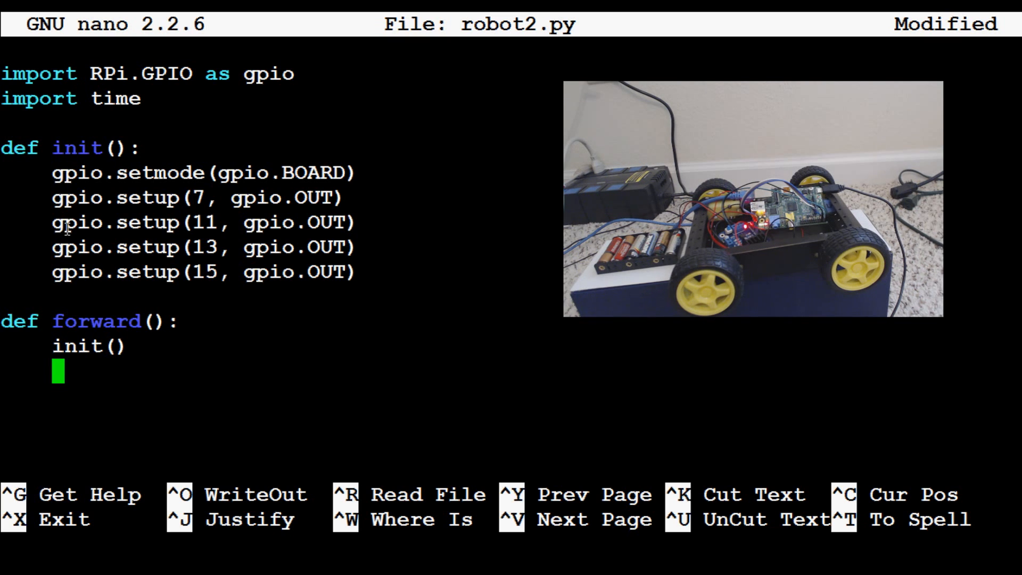
Add gpio.output lines setting pin 7 False and pin 11 True.
{"action": "type", "text": "gpio."}
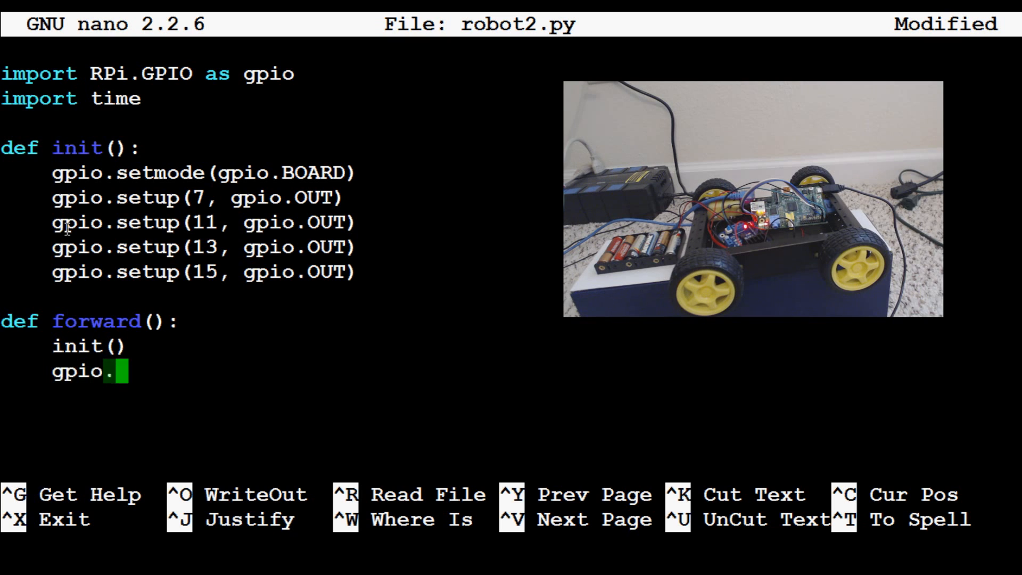
{"action": "type", "text": "output()"}
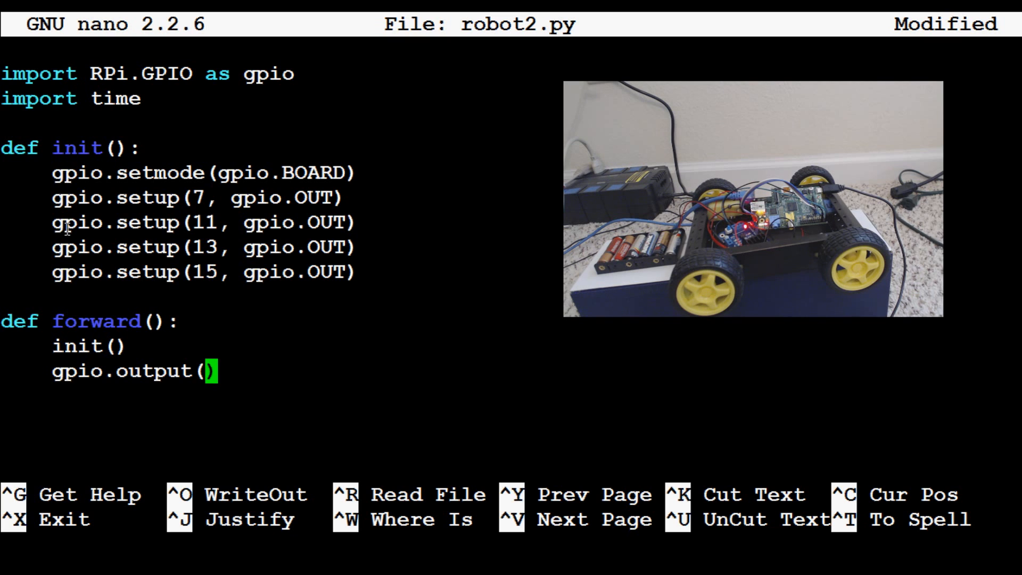
{"action": "type", "text": "7, False"}
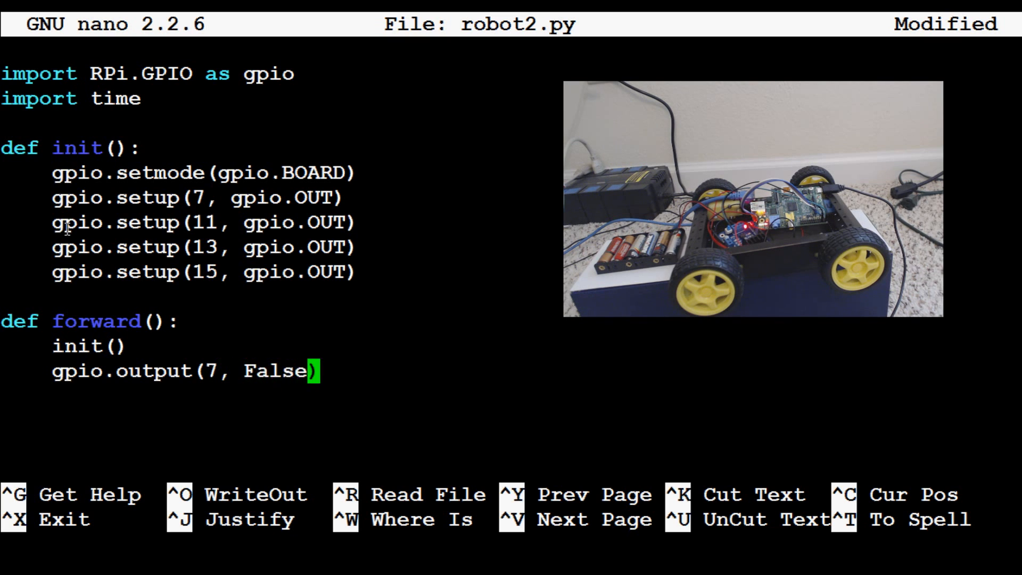
{"action": "type", "text": "gp"}
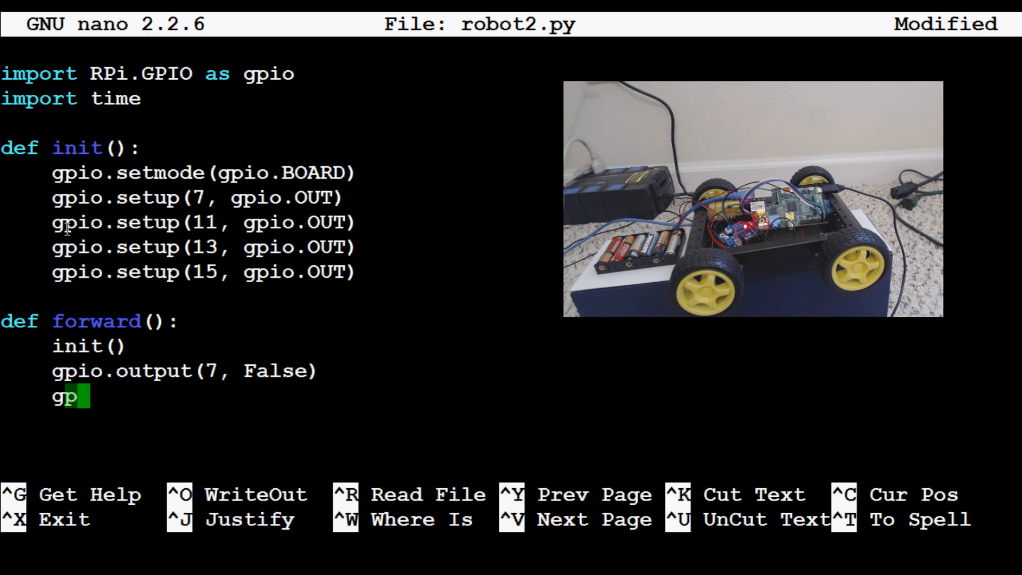
{"action": "type", "text": "io.output("}
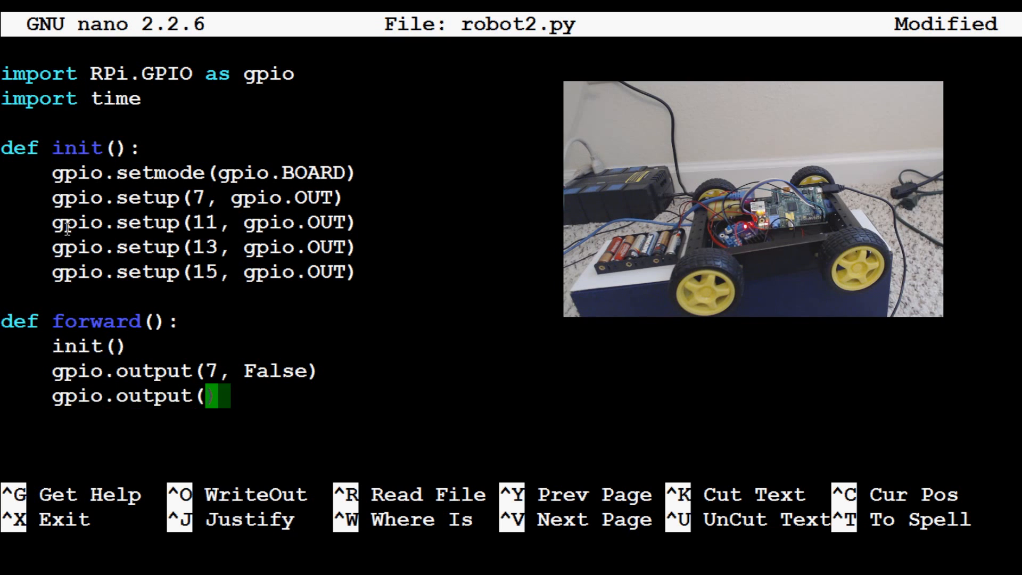
{"action": "type", "text": "11, True"}
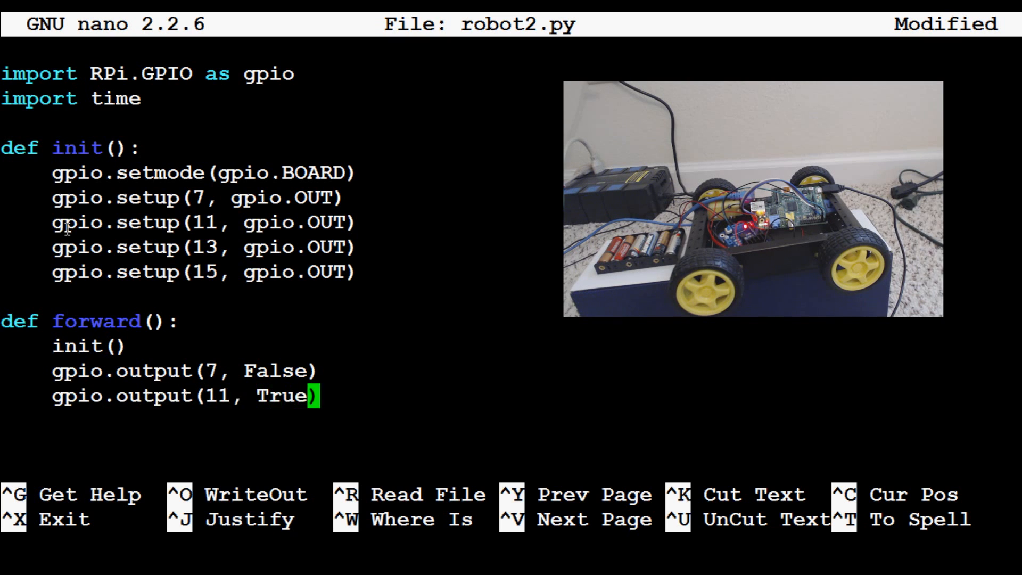
{"action": "key", "text": "Enter"}
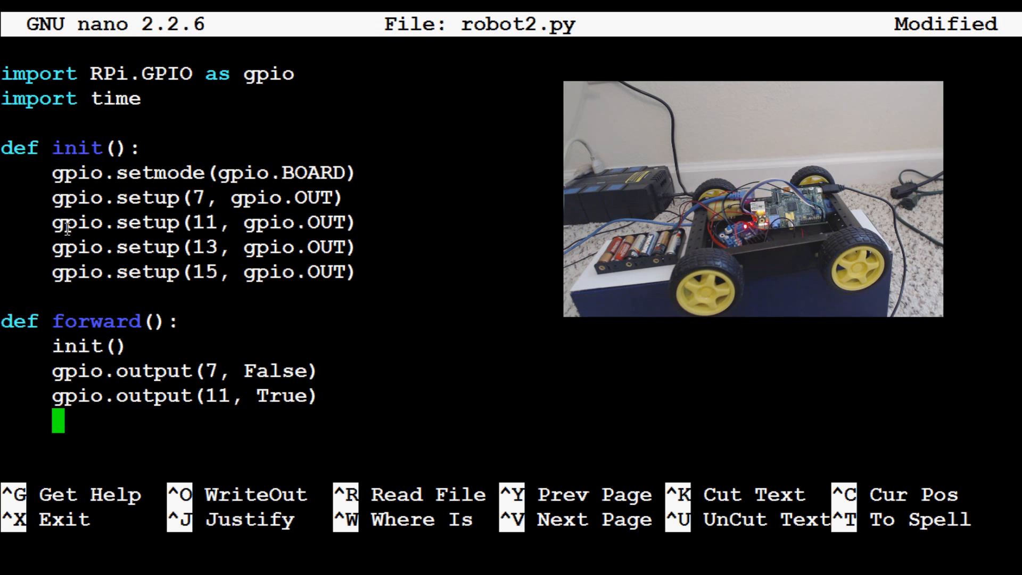
Add gpio.output lines setting pin 13 True and pin 15 False.
{"action": "type", "text": "gpio.output(13,"}
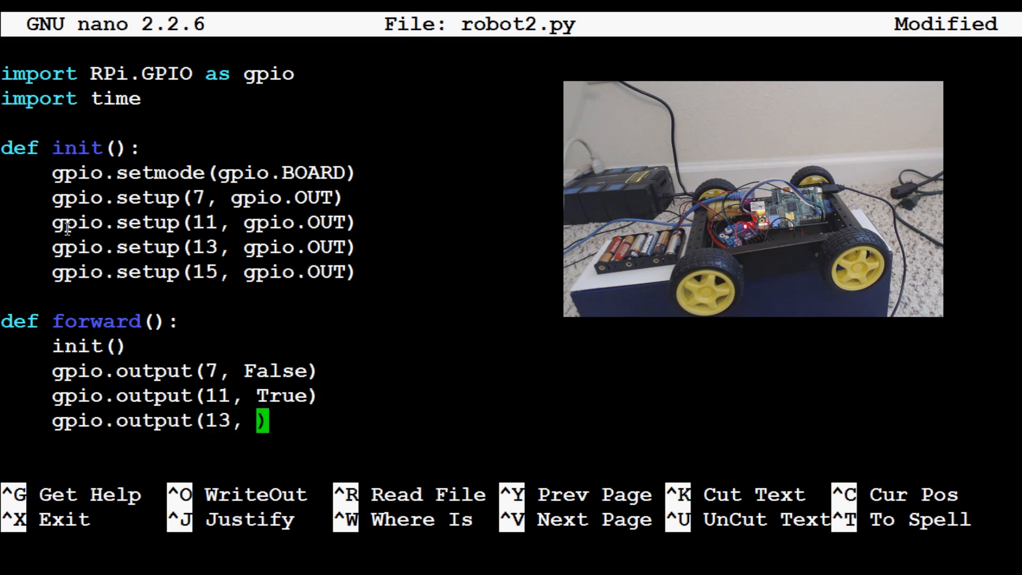
{"action": "type", "text": "True"}
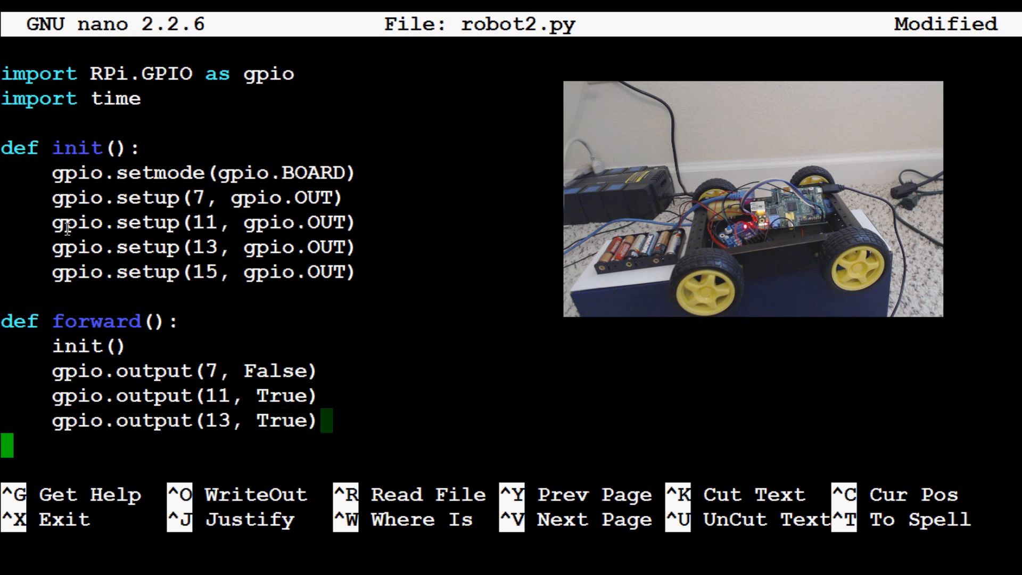
{"action": "type", "text": "gpio"}
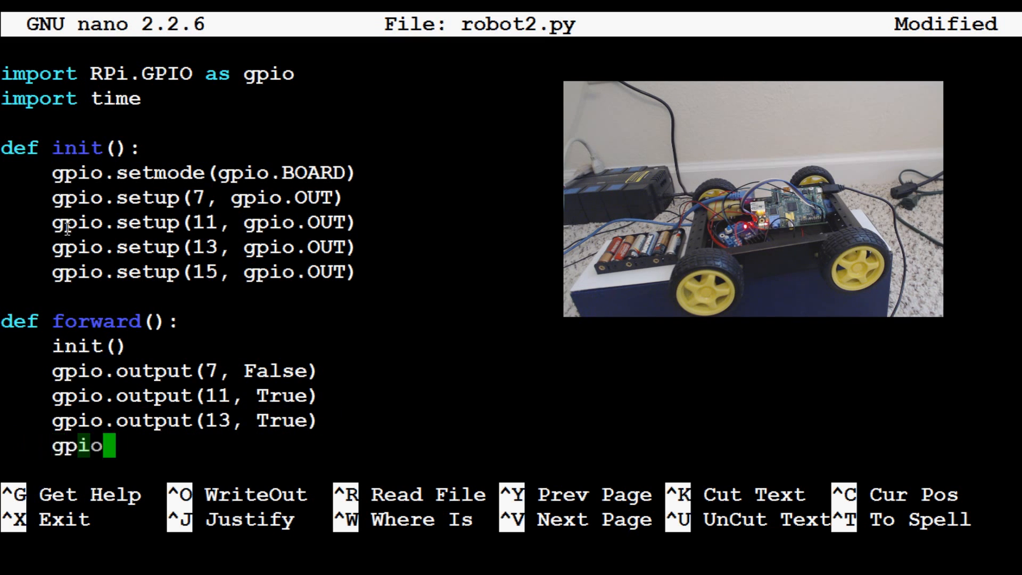
{"action": "type", "text": ".output()"}
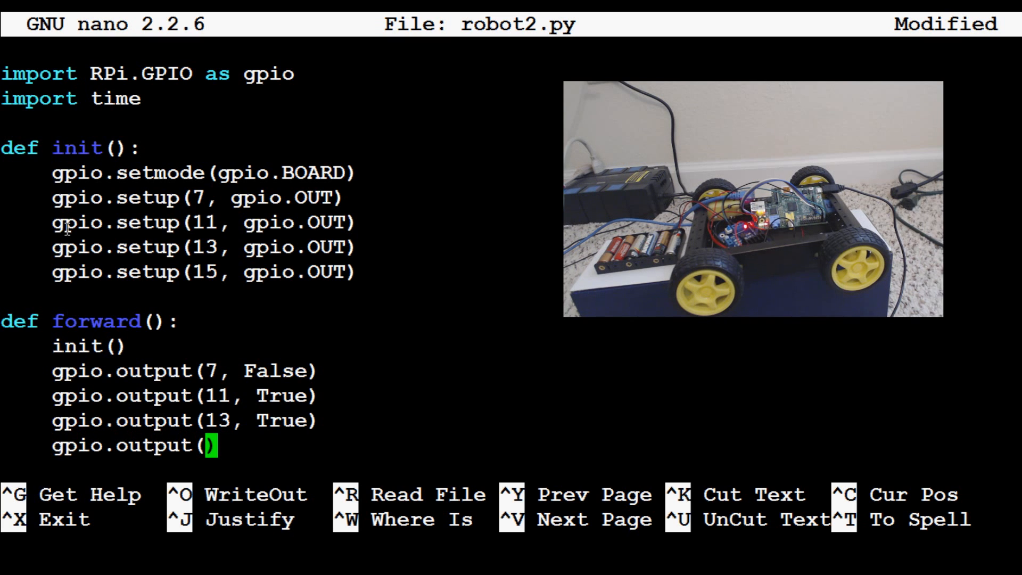
{"action": "type", "text": "15, False"}
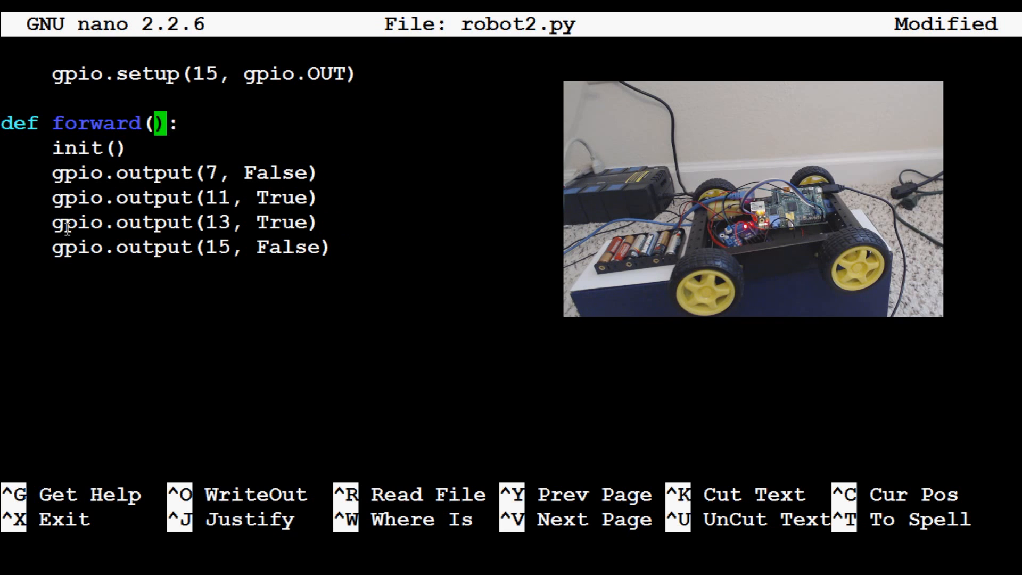
Give forward a tf parameter and end it with time.sleep(tf) and gpio.cleanup().
{"action": "type", "text": "tf"}
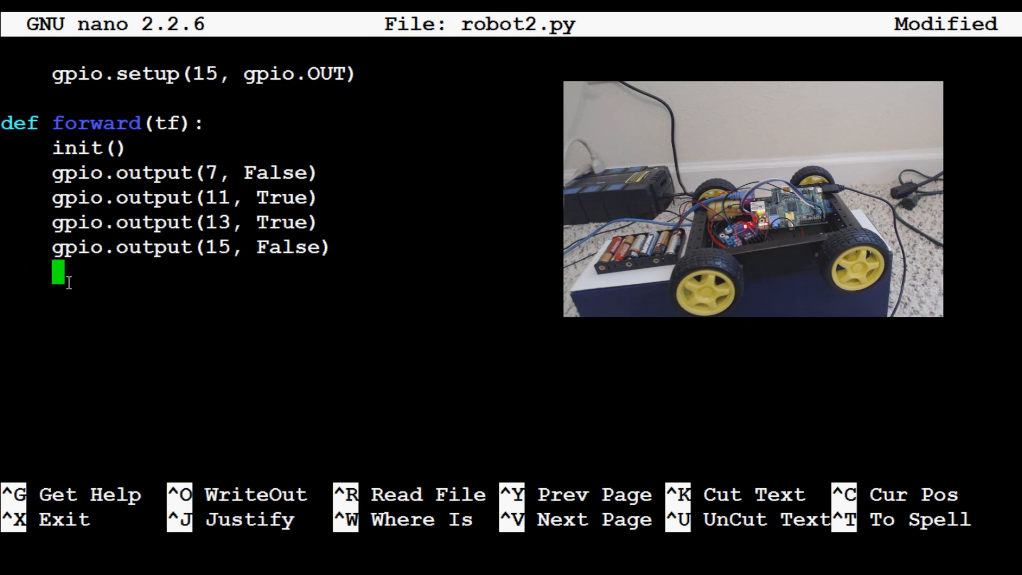
{"action": "type", "text": "time.sleep"}
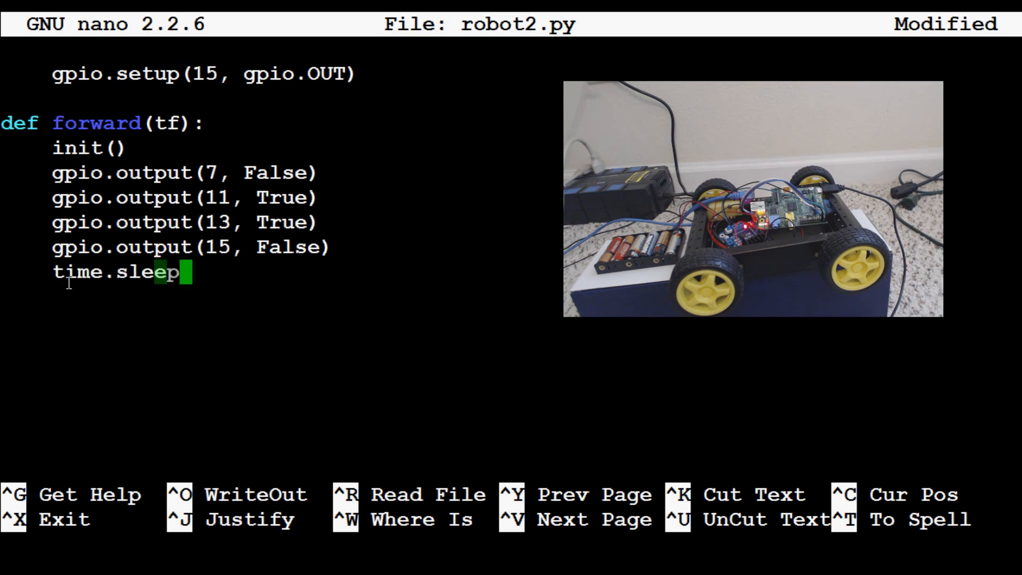
{"action": "type", "text": "(tf)"}
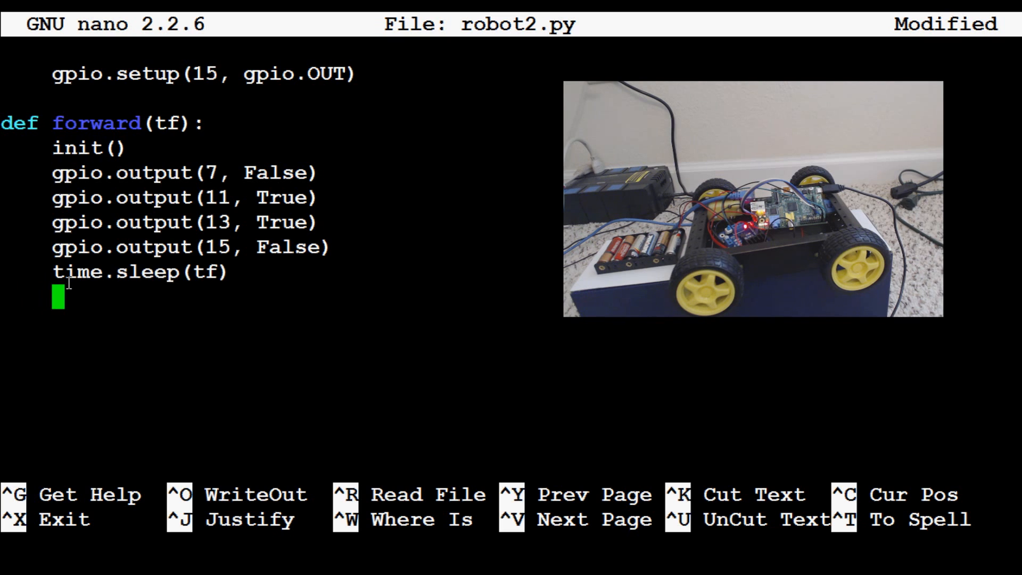
{"action": "type", "text": "gpio.clean"}
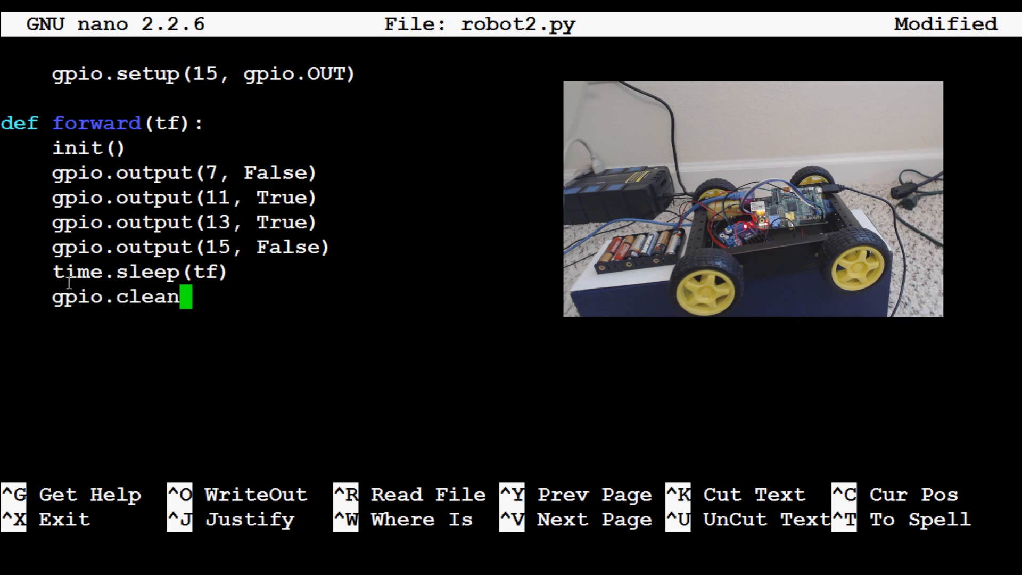
{"action": "type", "text": "up()"}
{"action": "left_click", "coordinate": [279, 372]}
{"action": "type", "text": "f"}
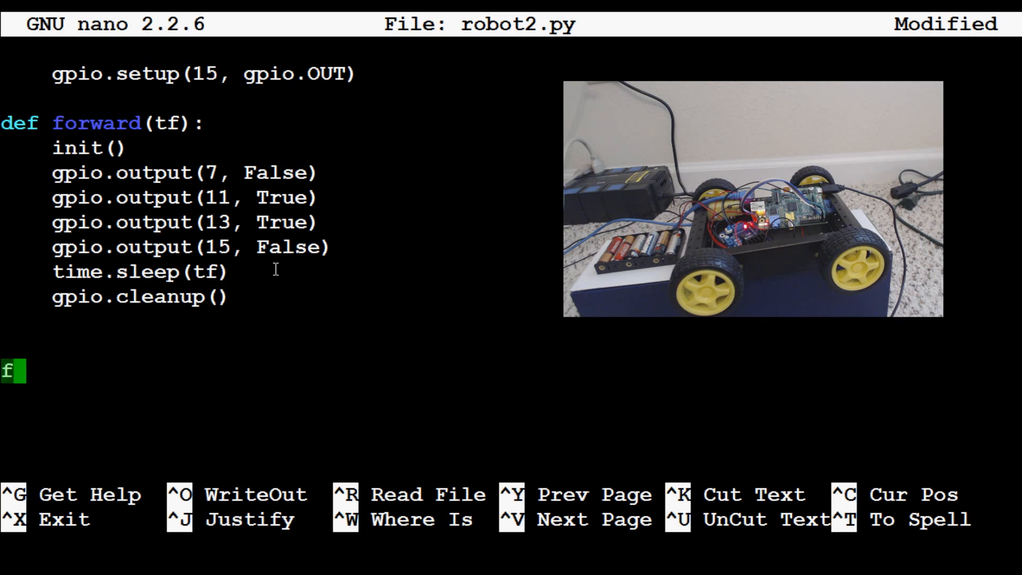
Call forward(1) at the bottom of robot2.py.
{"action": "type", "text": "orward()"}
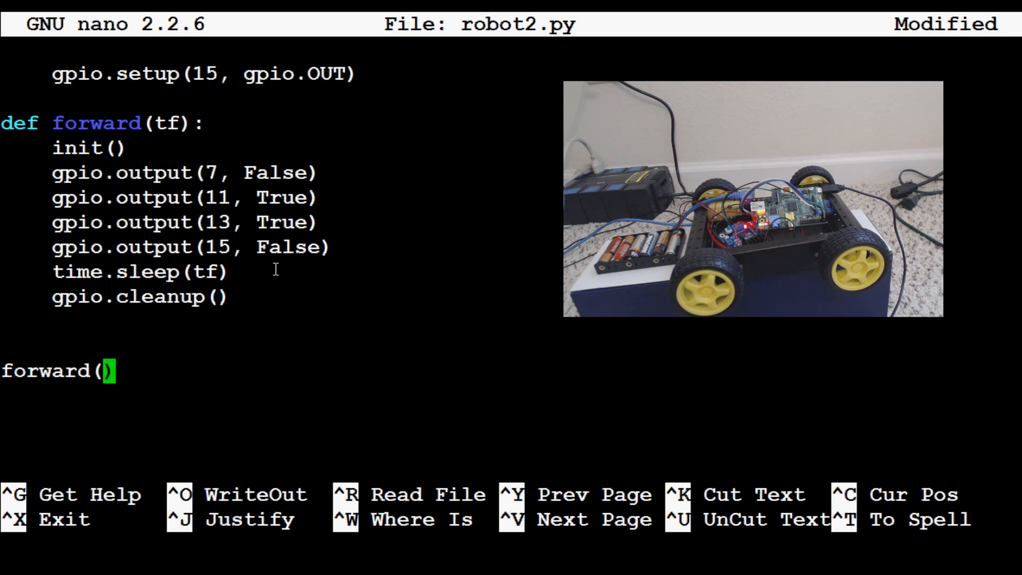
{"action": "type", "text": "1"}
{"action": "type", "text": "sudo"}
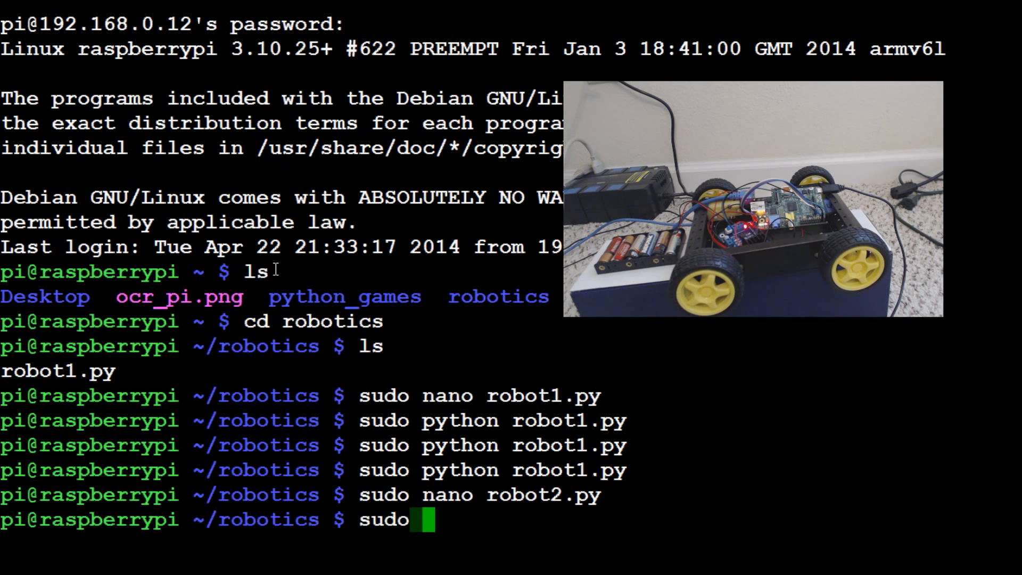
Run sudo python robot2.py twice from the shell.
{"action": "type", "text": "python robot2.py"}
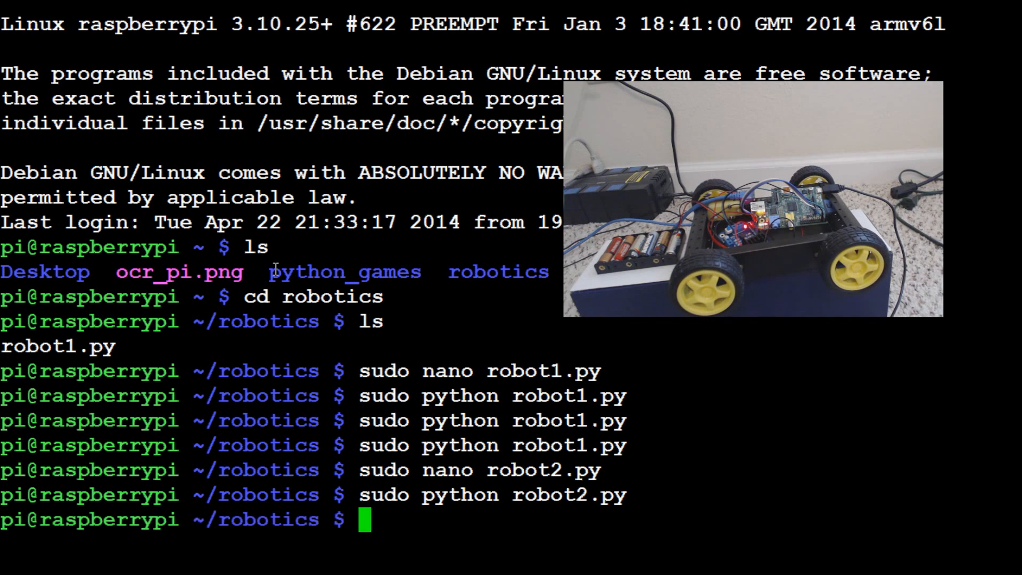
{"action": "type", "text": "sudo python robot2.py"}
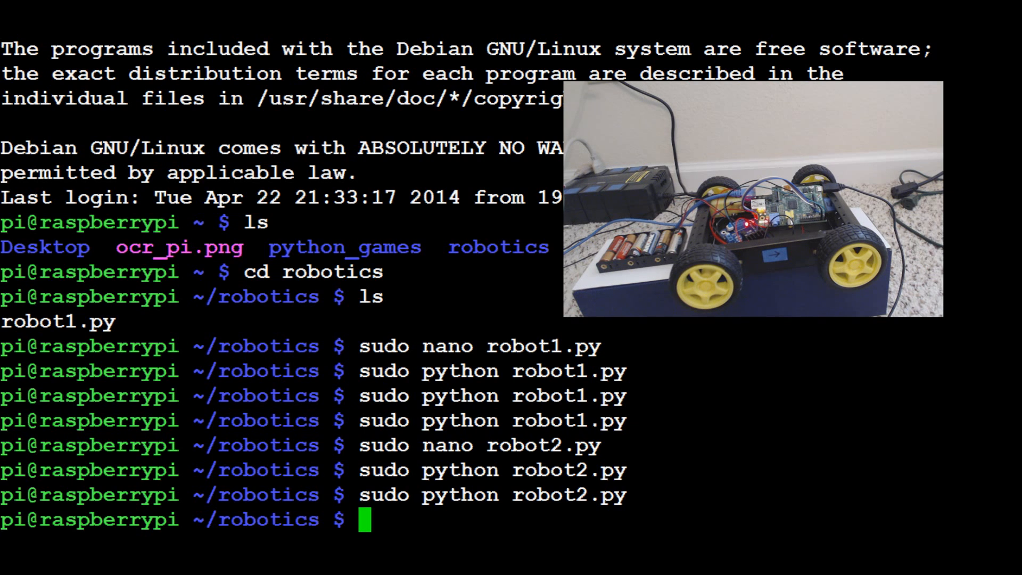
Reopen robot2.py and define reverse(tf) calling init().
{"action": "type", "text": "s"}
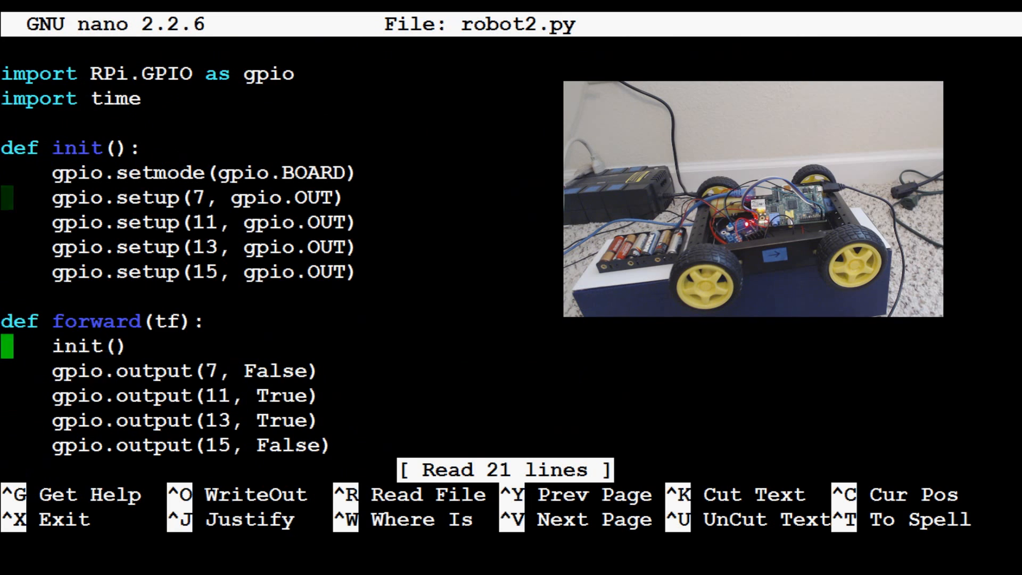
{"action": "scroll", "scroll_direction": "down", "scroll_amount": 3}
{"action": "type", "text": "forward(1"}
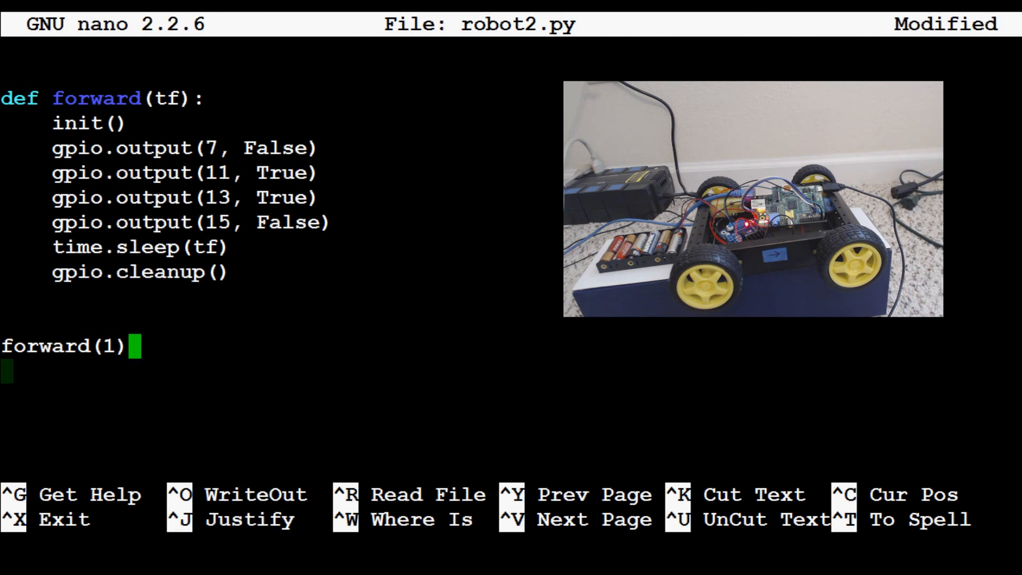
{"action": "type", "text": "d"}
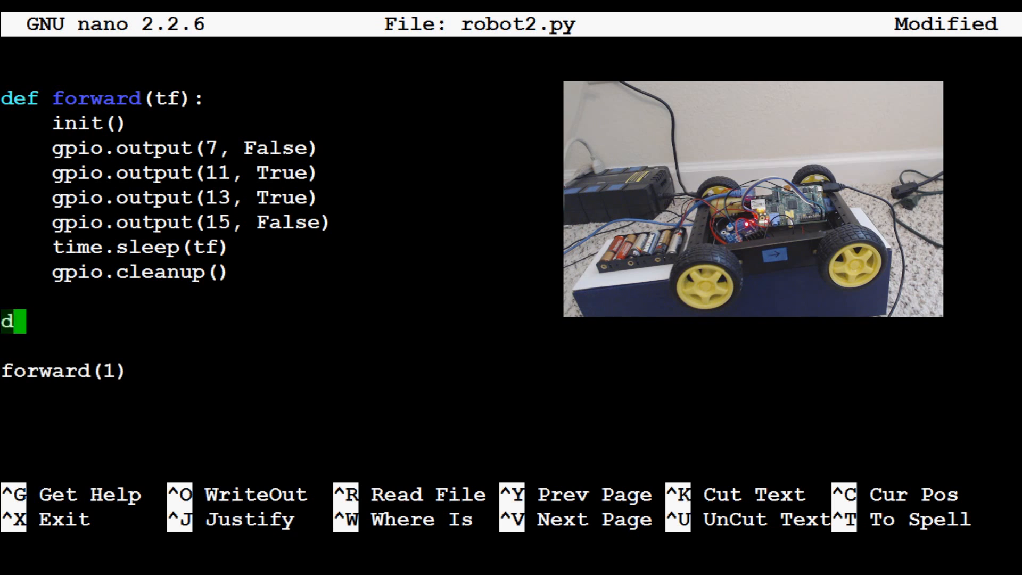
{"action": "type", "text": "ef"}
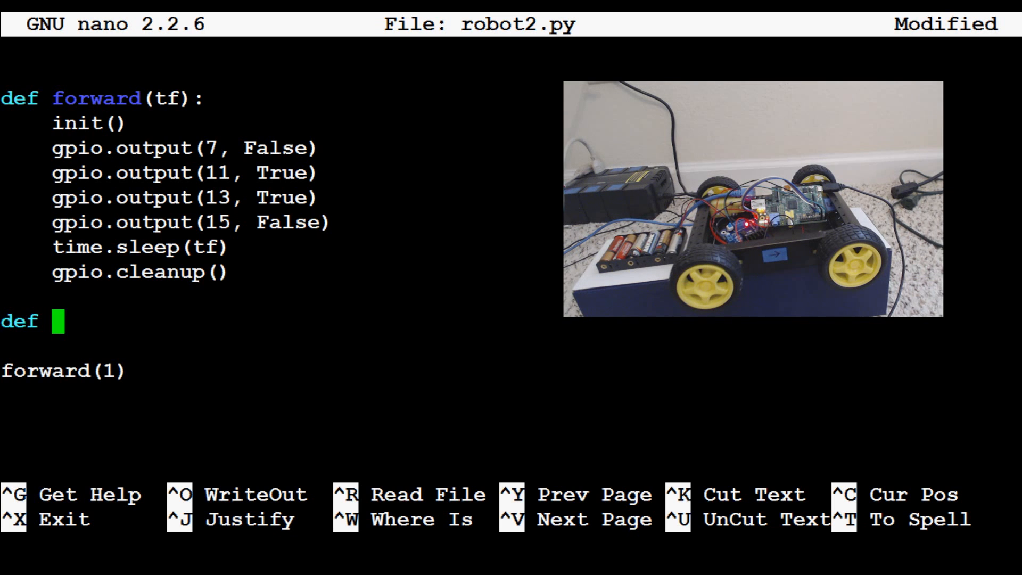
{"action": "type", "text": "reverse()"}
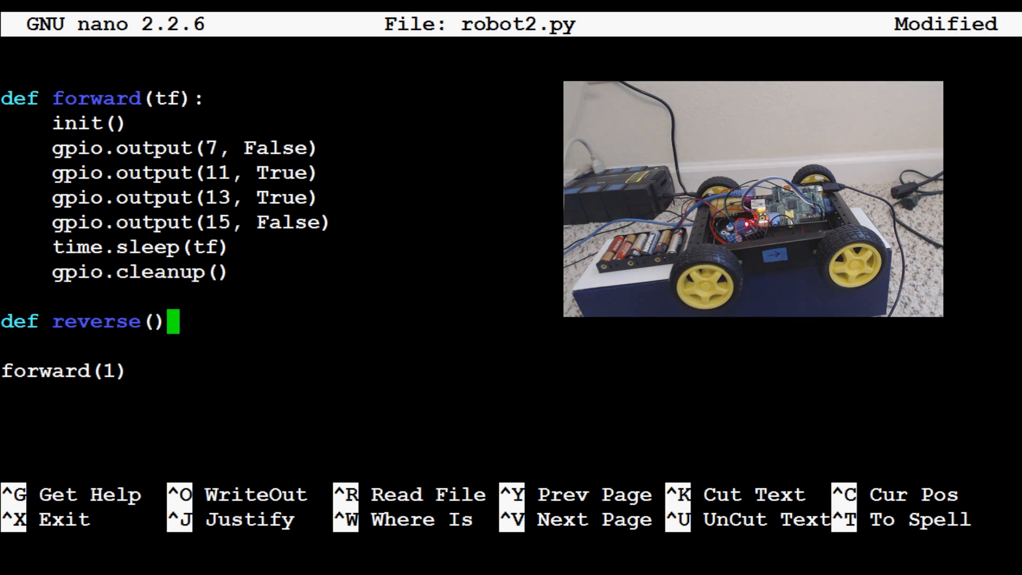
{"action": "type", "text": "tf:"}
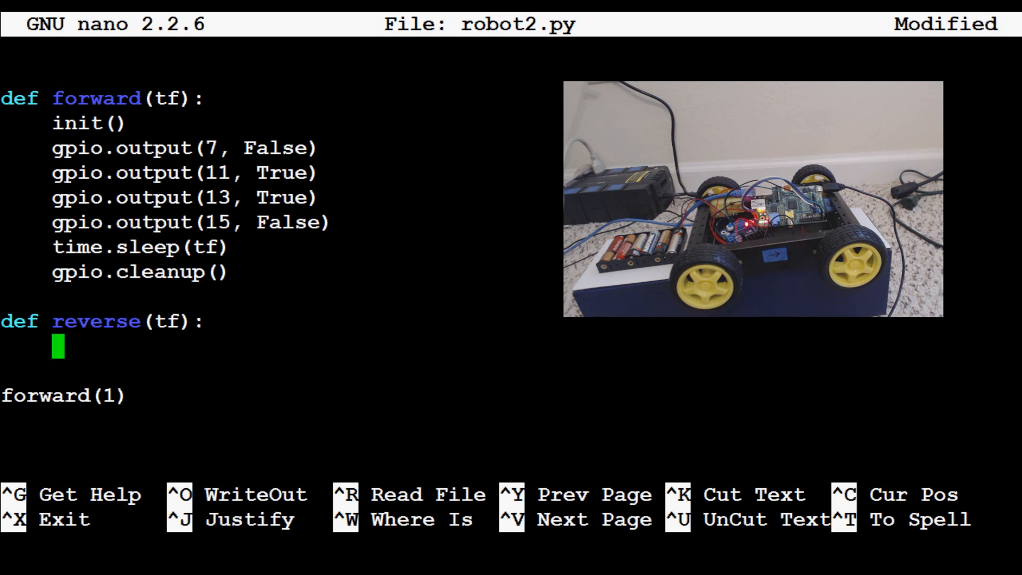
{"action": "type", "text": "init()"}
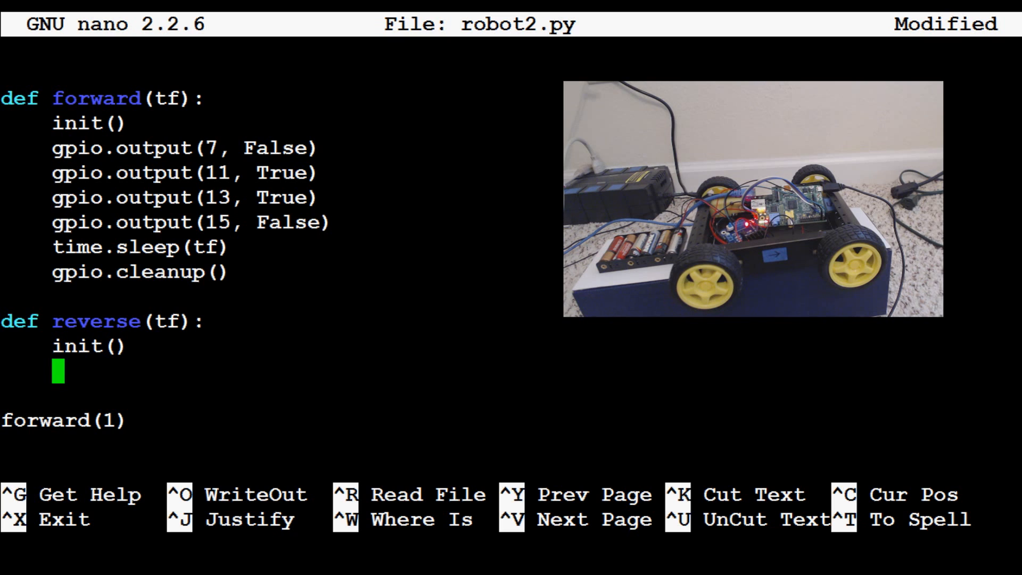
Add gpio.output lines setting pin 7 True and pin 11 False.
{"action": "type", "text": "gpio"}
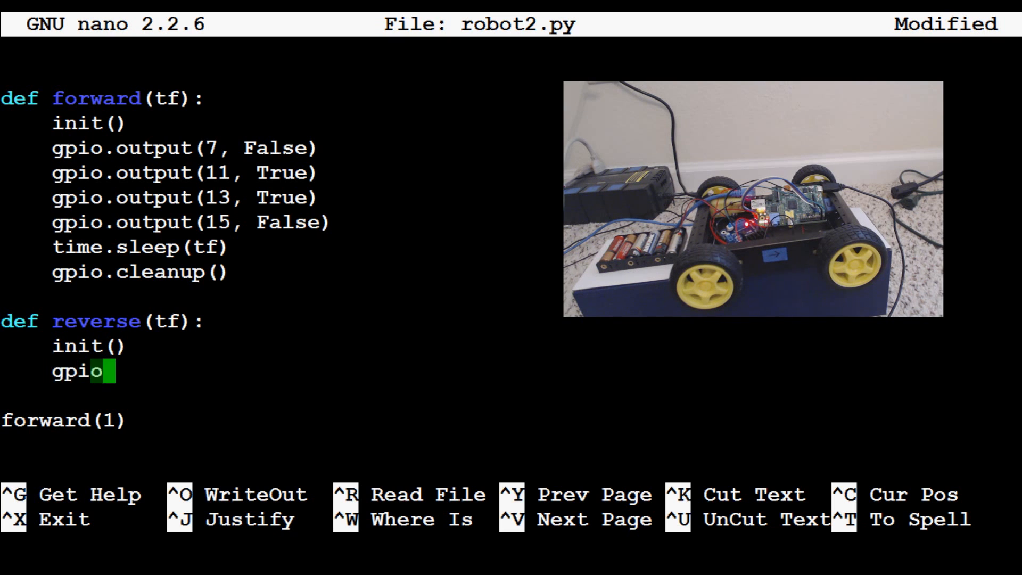
{"action": "type", "text": ".out"}
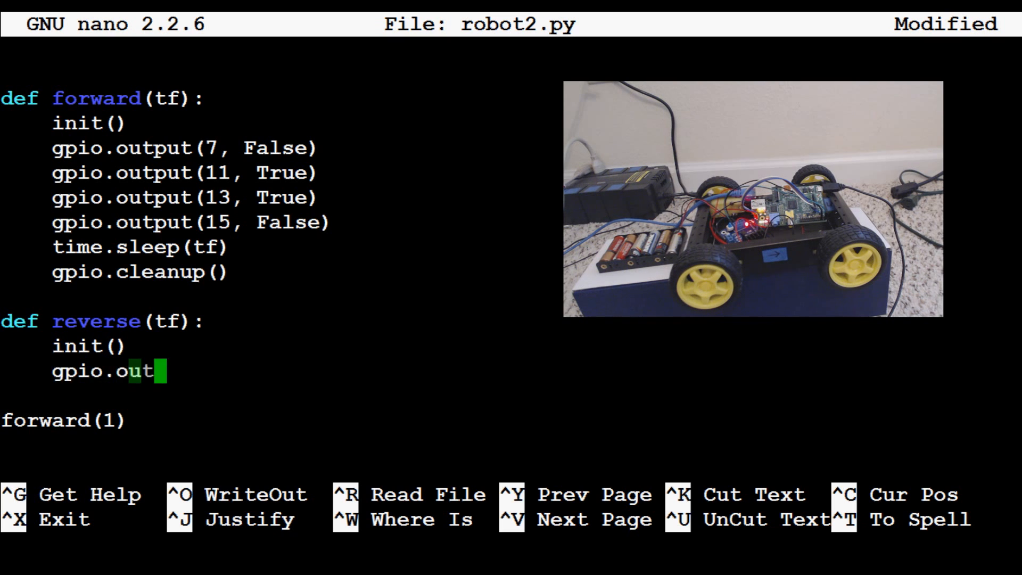
{"action": "type", "text": "put(7, )"}
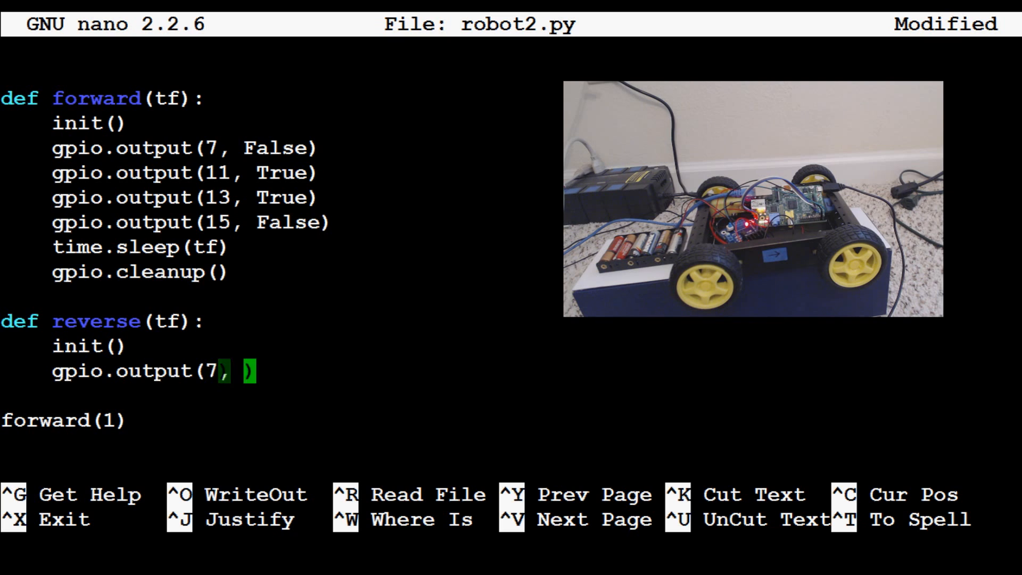
{"action": "type", "text": "True"}
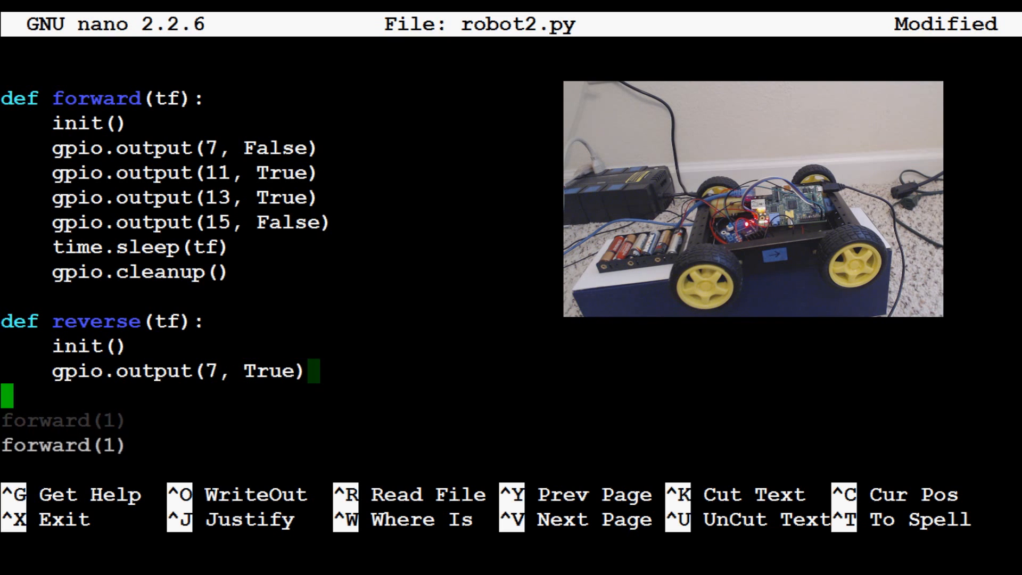
{"action": "type", "text": "gpio.out"}
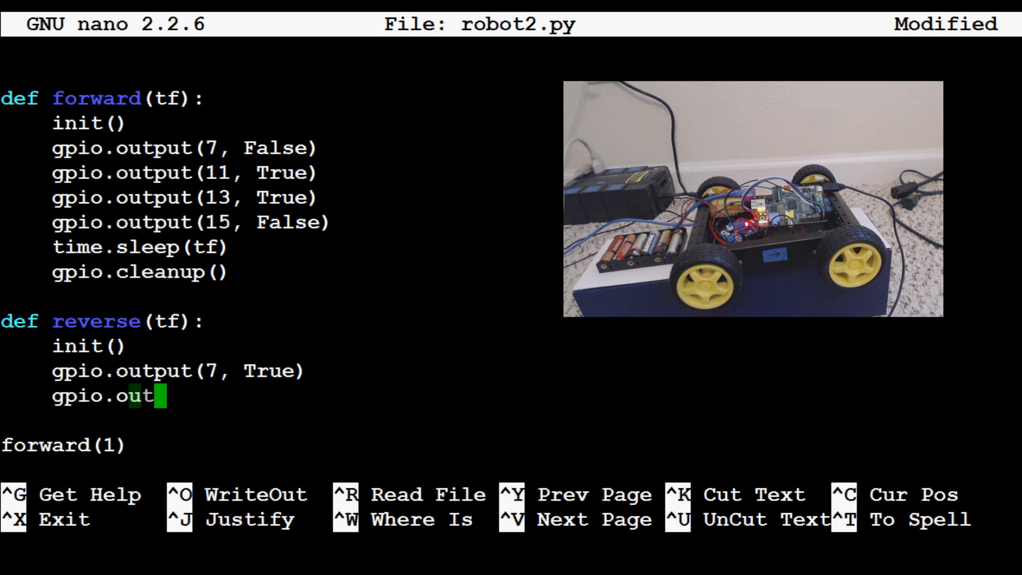
{"action": "type", "text": "put()"}
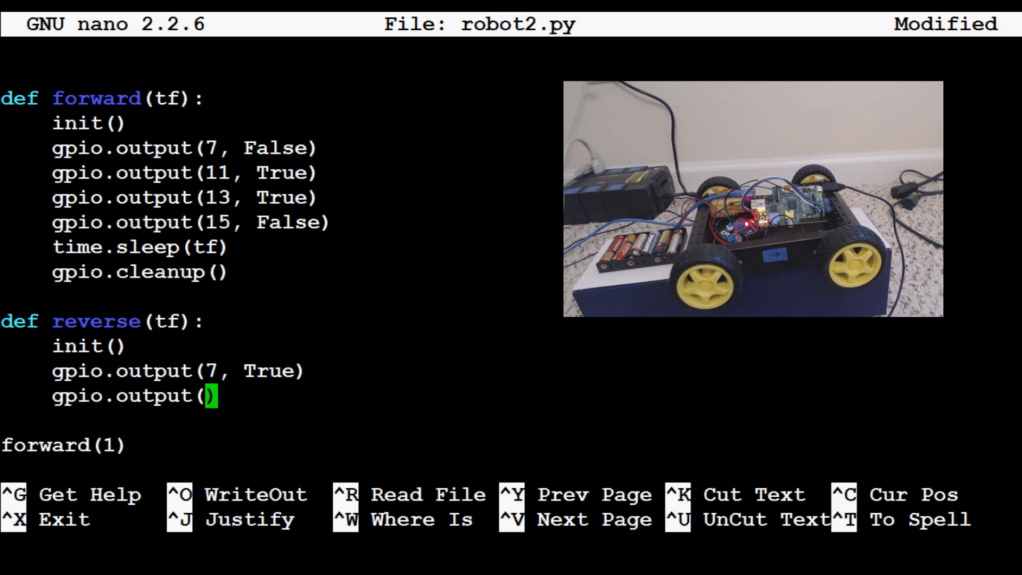
{"action": "type", "text": "11, False"}
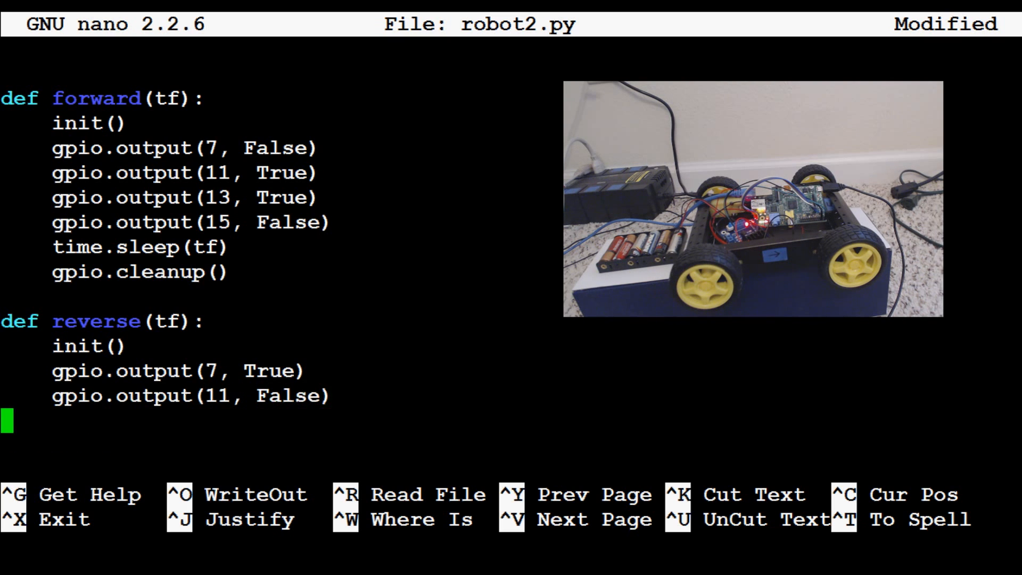
Add gpio.output lines setting pin 13 False and pin 15 True.
{"action": "type", "text": "gpio."}
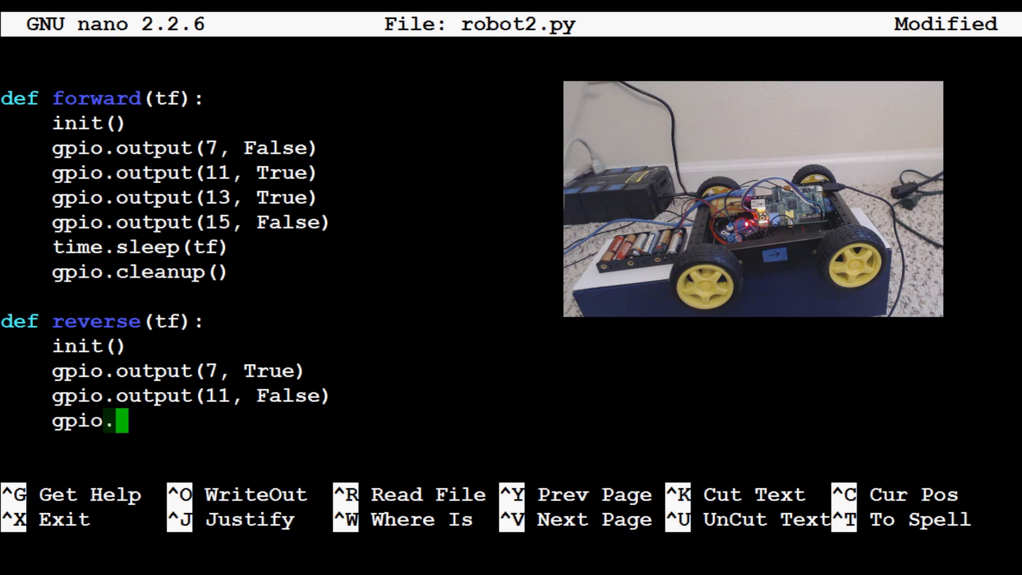
{"action": "type", "text": "output()"}
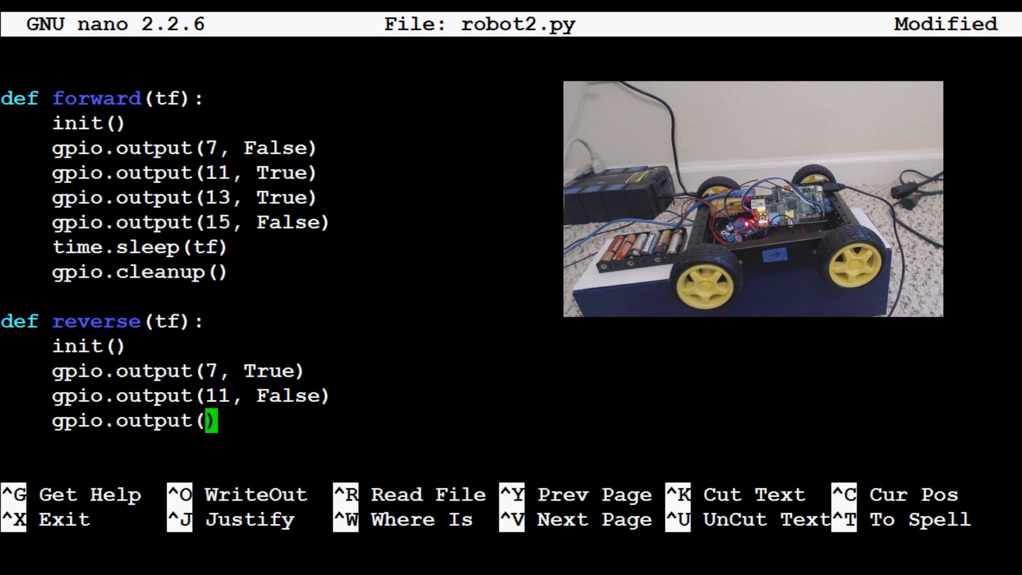
{"action": "type", "text": "13, False"}
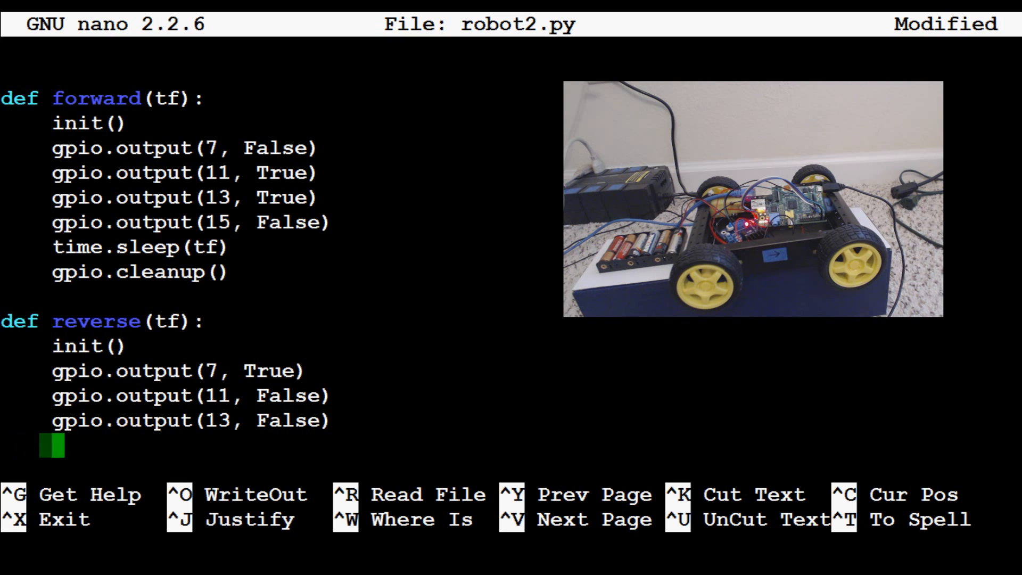
{"action": "type", "text": "gpio.output()"}
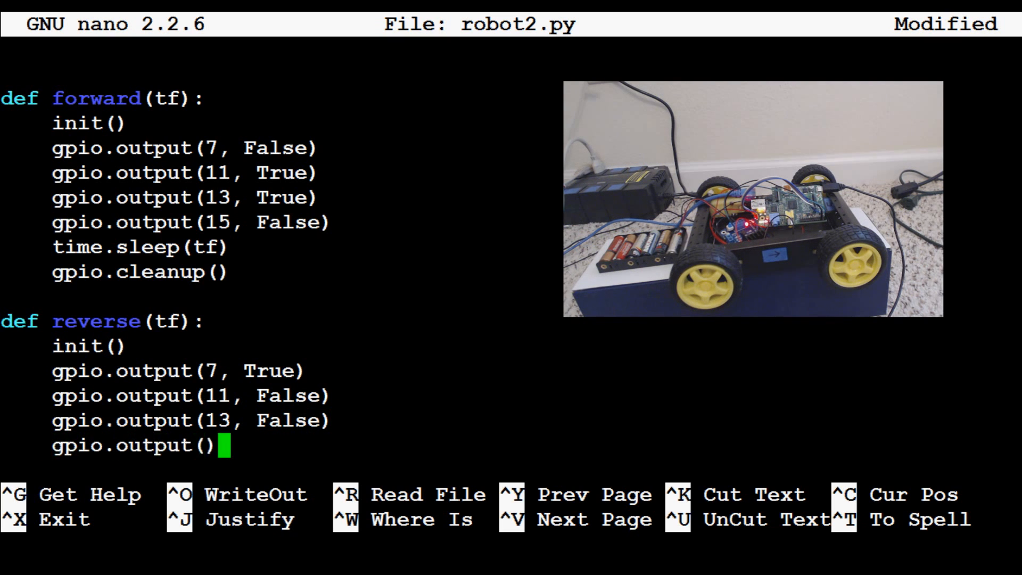
{"action": "type", "text": "15,"}
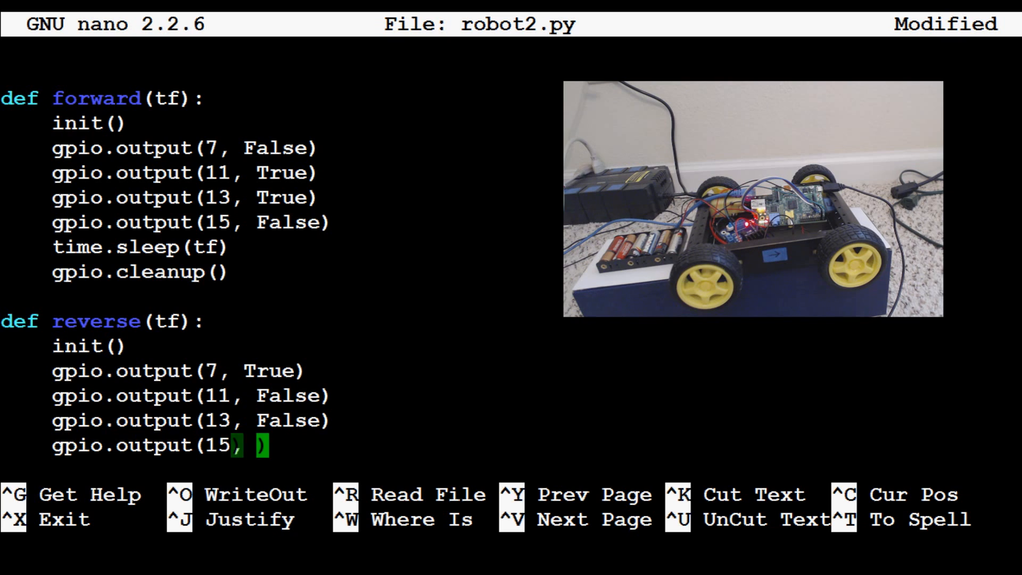
{"action": "type", "text": "True"}
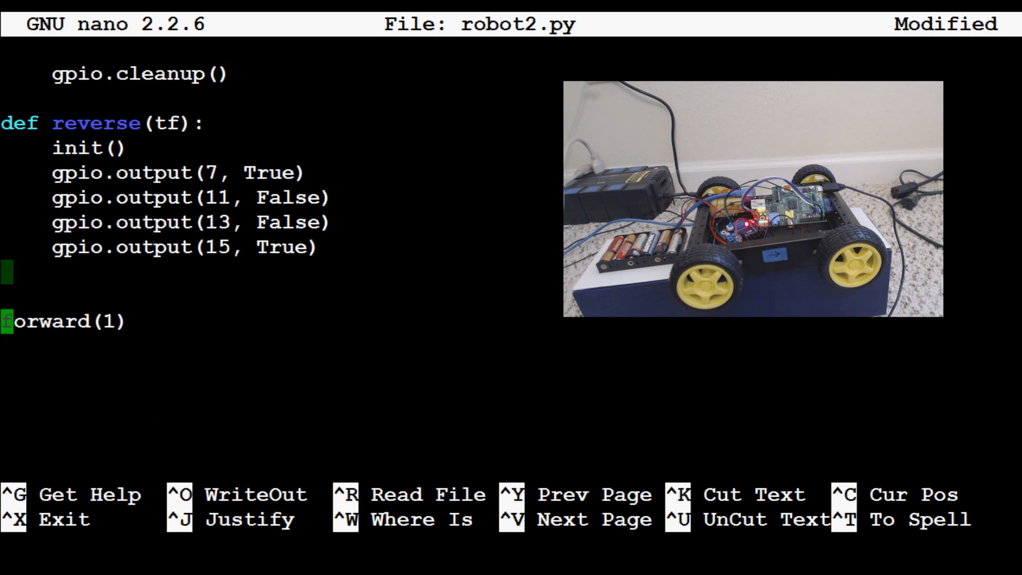
Add a reverse(1) call under forward(1) and save the file as robot2.py.
{"action": "type", "text": "revers"}
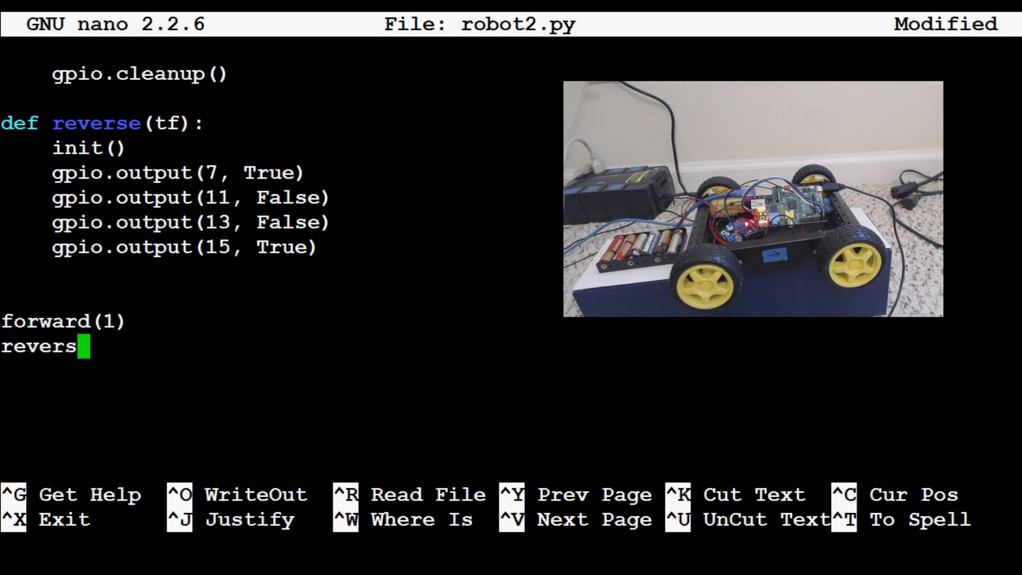
{"action": "type", "text": "e(1)"}
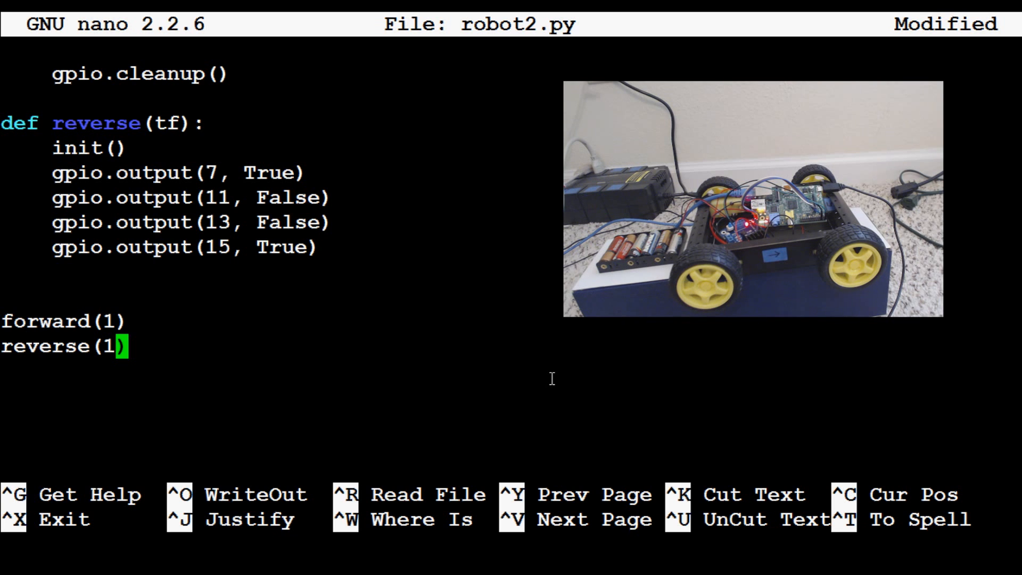
{"action": "key", "text": "ctrl+o"}
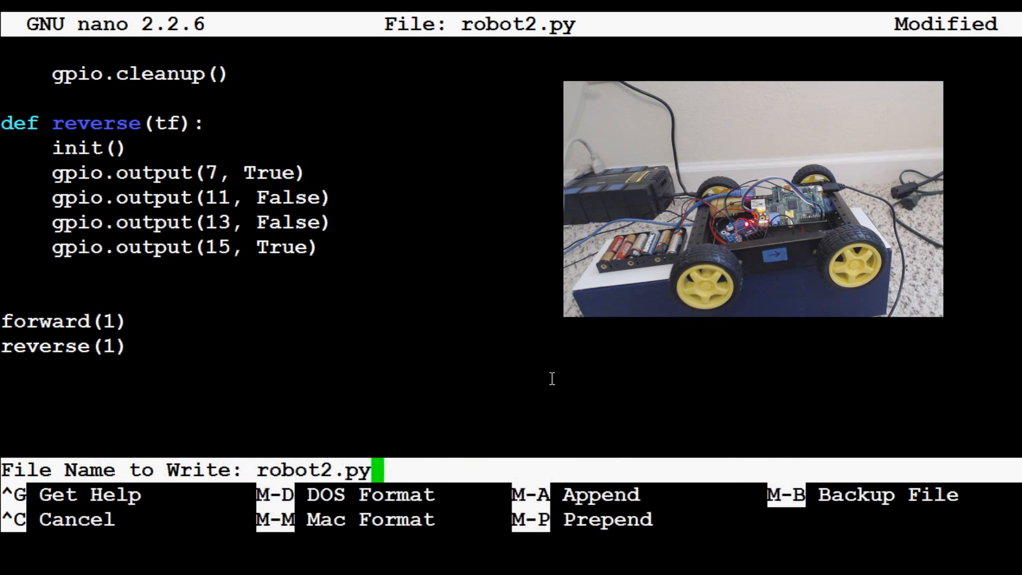
{"action": "key", "text": "enter"}
{"action": "type", "text": "sudo python robot2.py"}
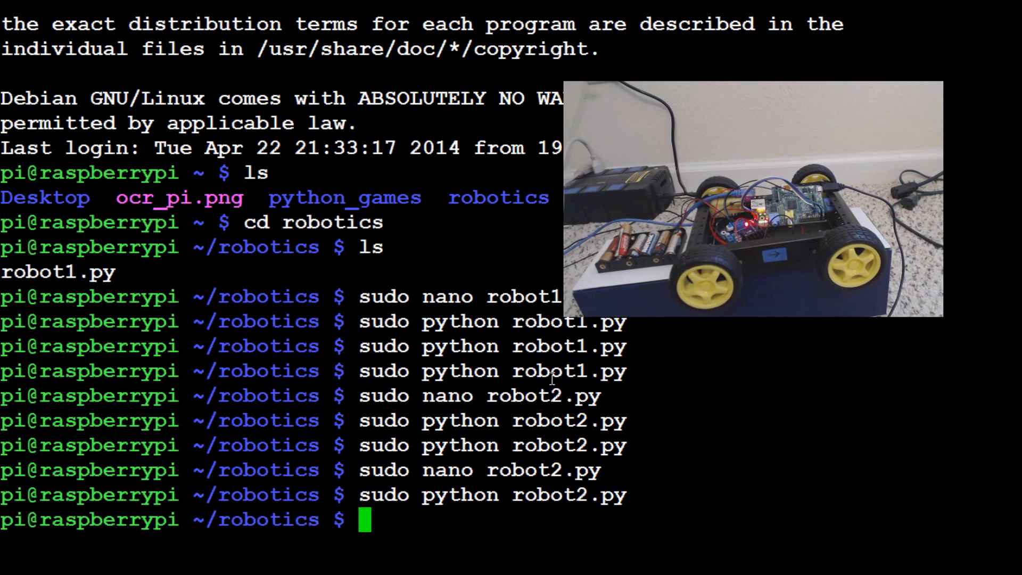
Reopen robot2.py and end reverse(tf) with time.sleep(tf) and gpio.cleanup().
{"action": "type", "text": "sudo nano robot2.py"}
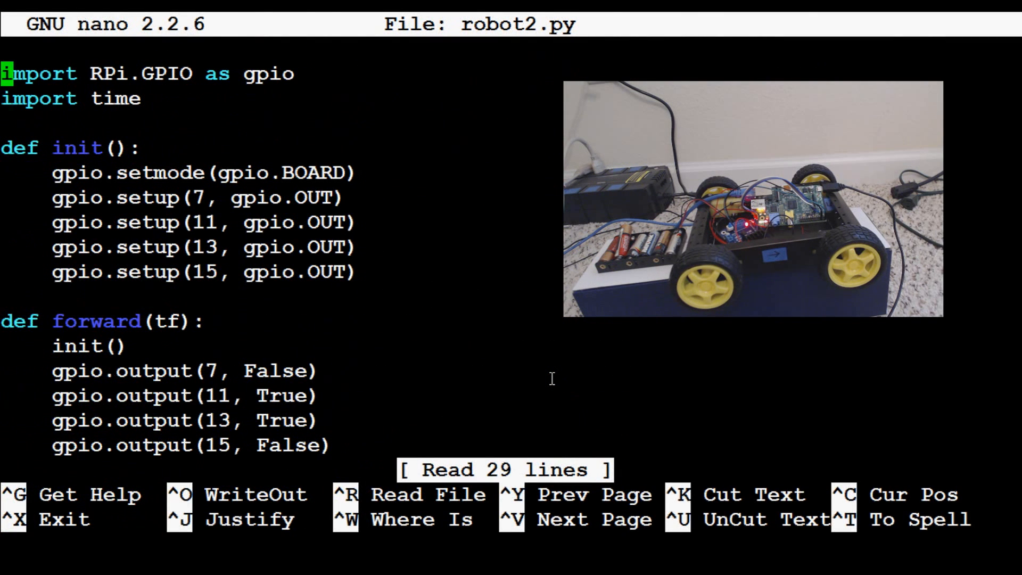
{"action": "scroll", "scroll_direction": "down", "scroll_amount": 3}
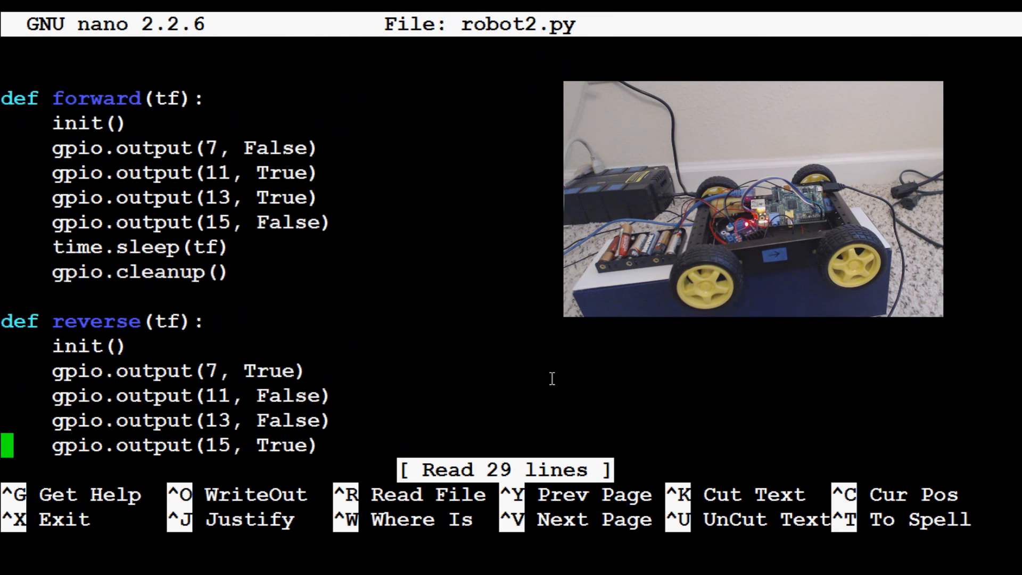
{"action": "scroll", "scroll_direction": "down", "scroll_amount": 3}
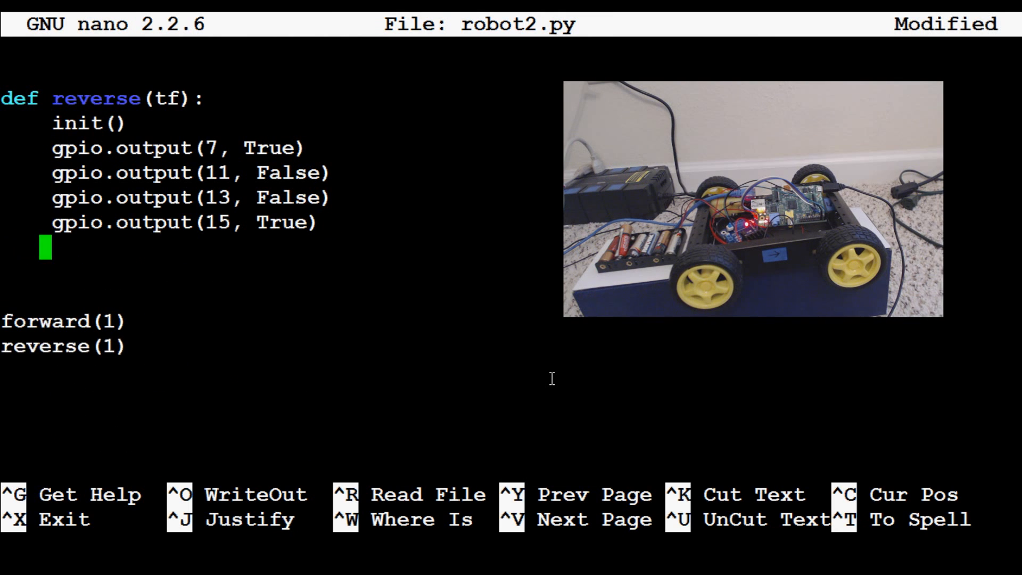
{"action": "type", "text": "time.sleep"}
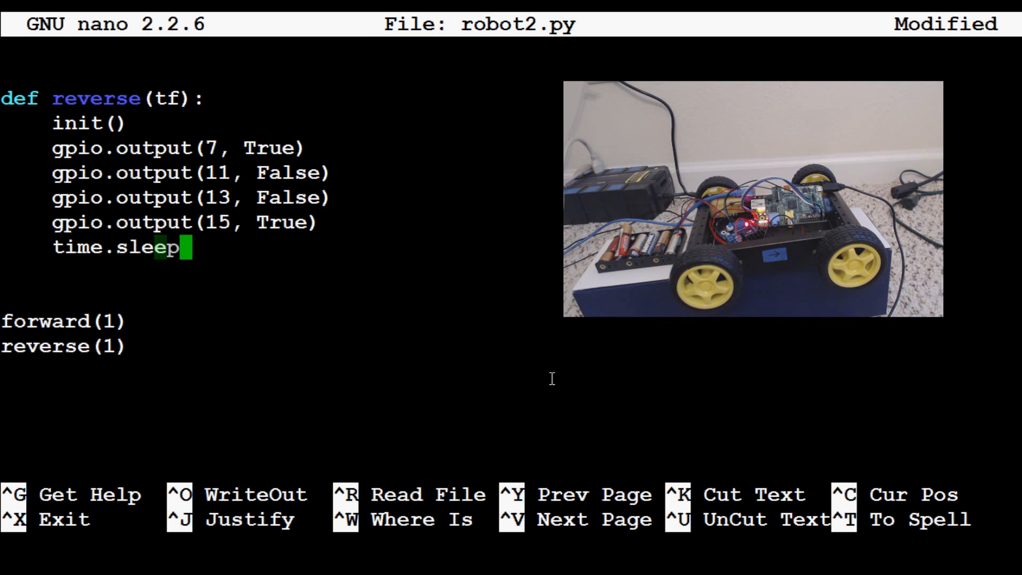
{"action": "type", "text": "(tf)"}
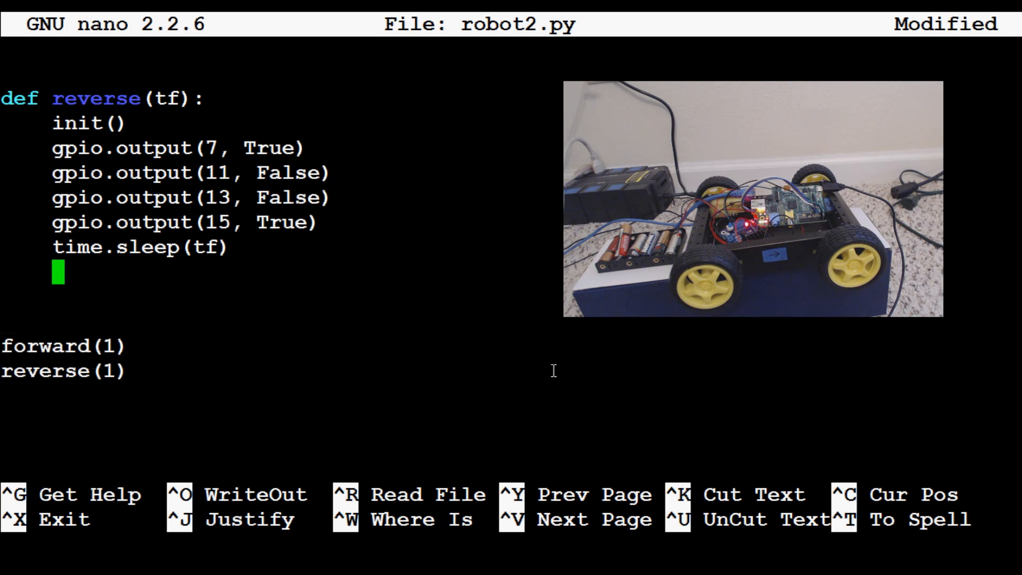
{"action": "type", "text": "gpio.cleanup"}
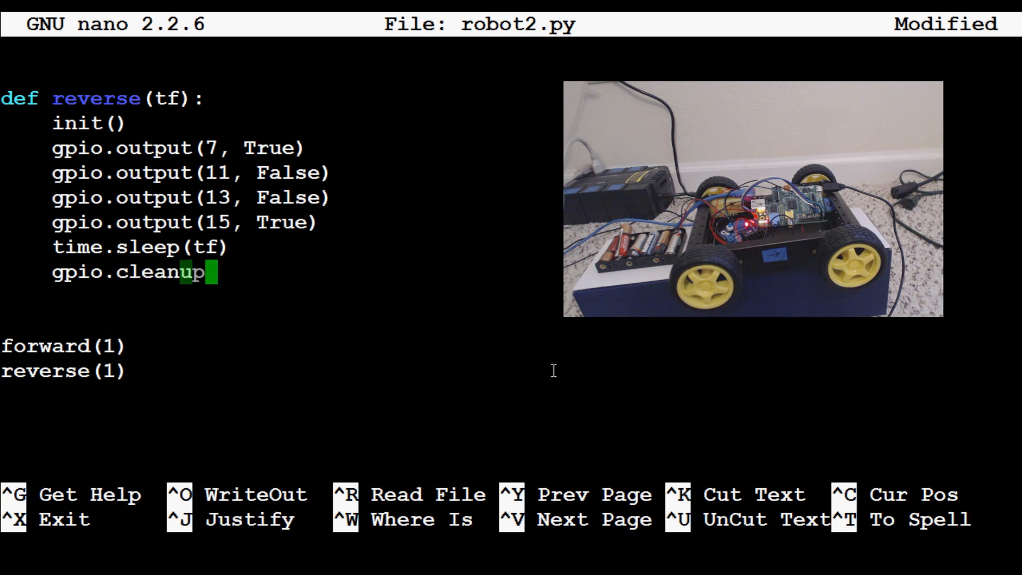
{"action": "type", "text": "()"}
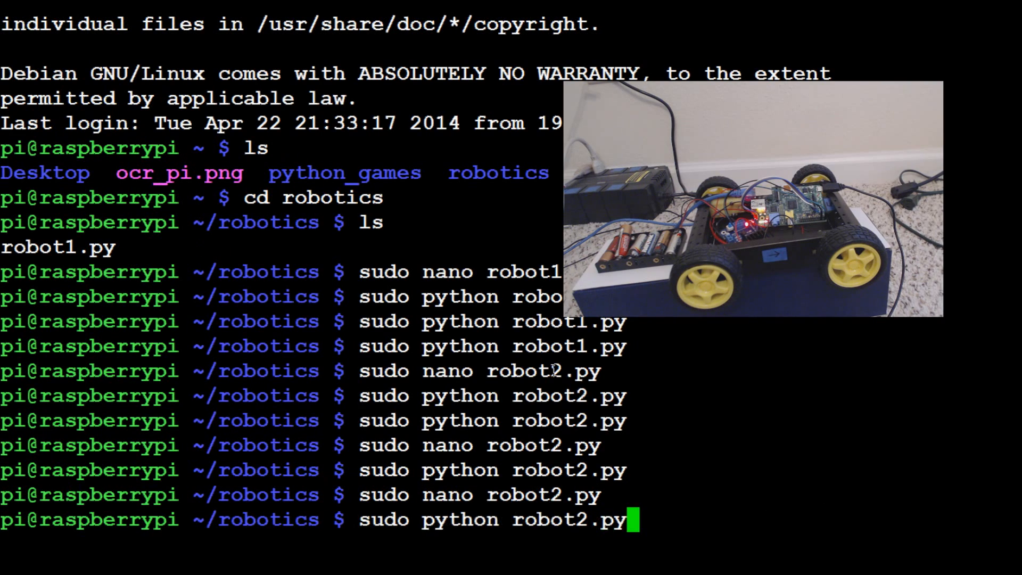
Run the script with sudo python robot2.py, which prints GPIO channel-in-use warnings.
{"action": "key", "text": "Return"}
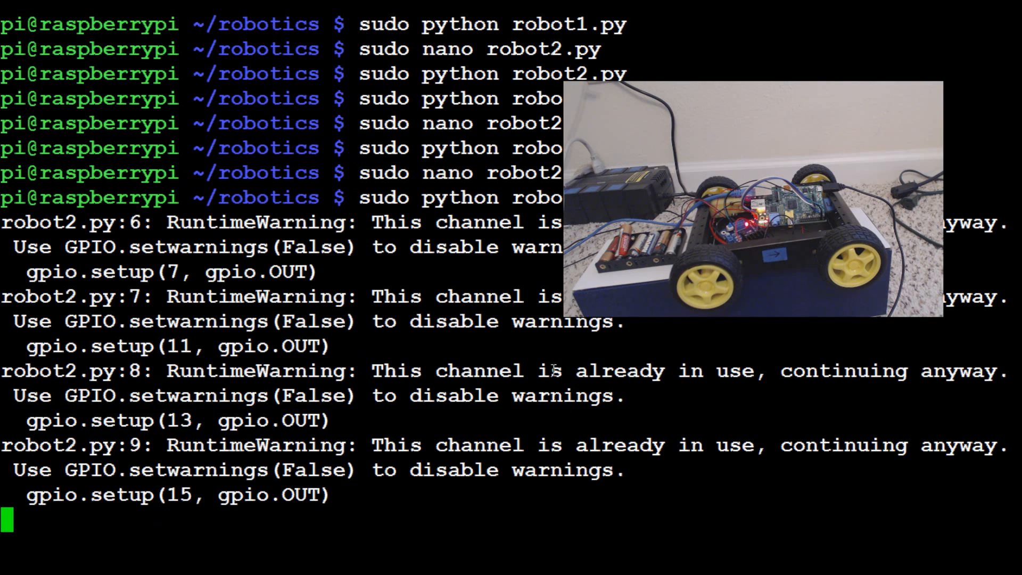
{"action": "type", "text": "sudo python robot2.py"}
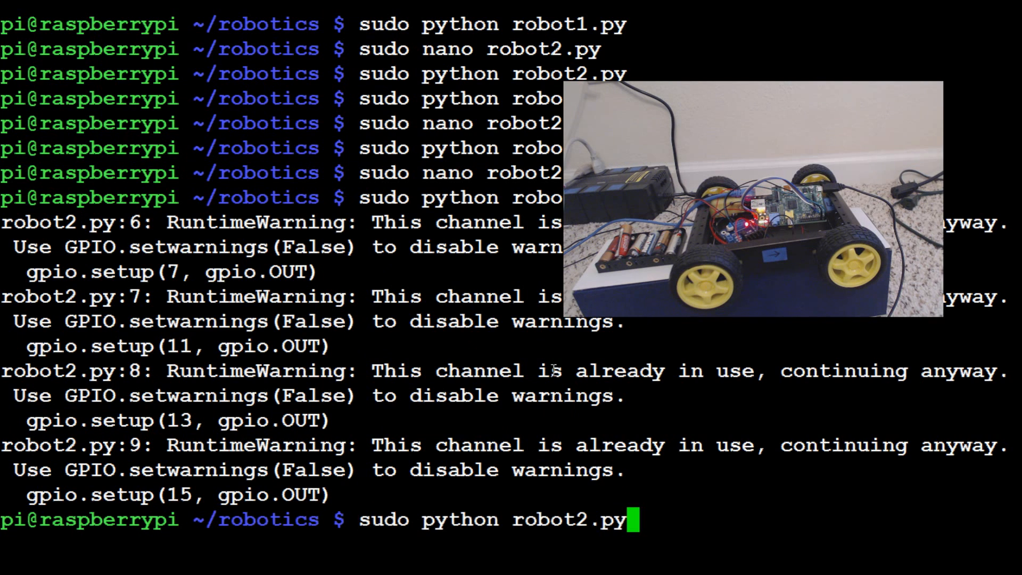